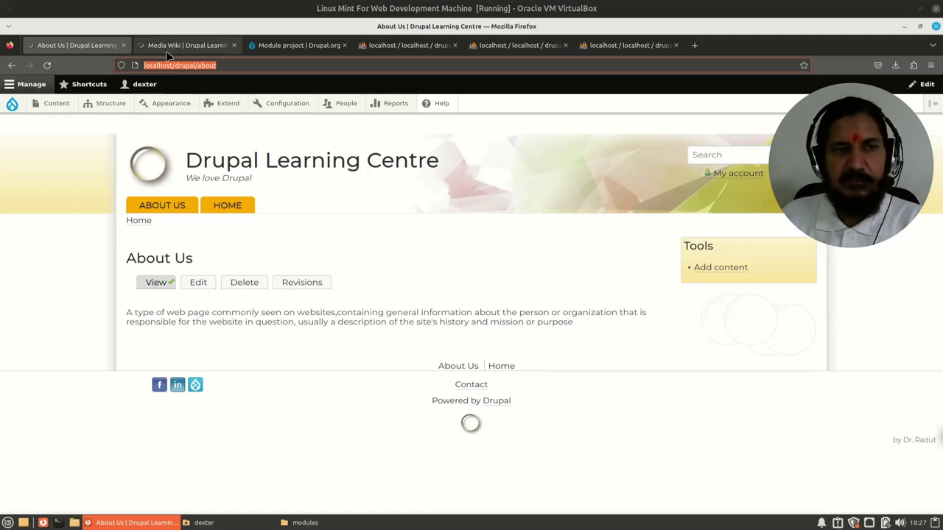
Bring up the published Media Wiki article and scroll through its logo, description, tags and comment form.
click(185, 44)
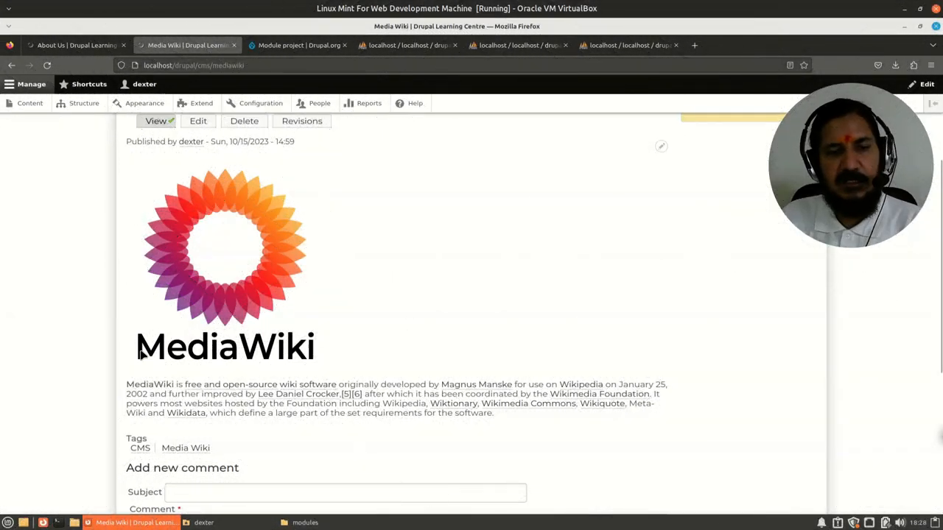
mouse_move(286, 436)
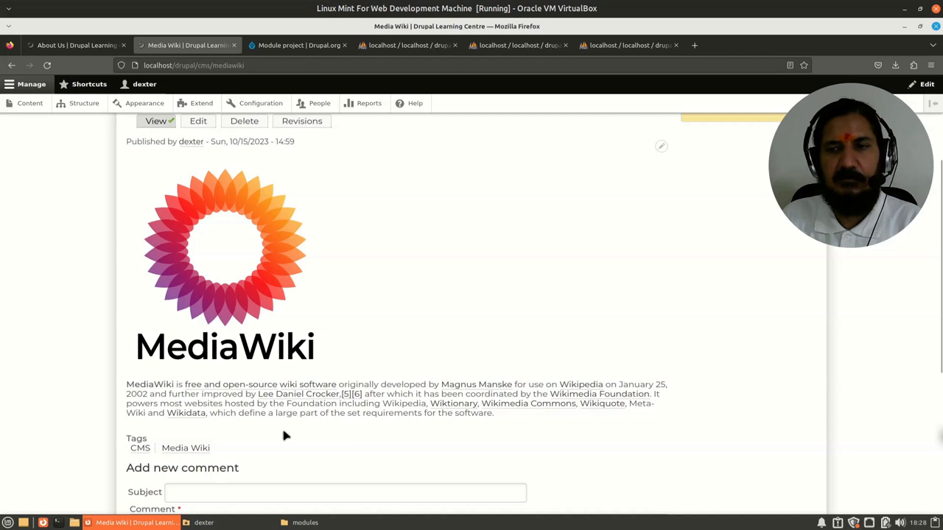
mouse_move(235, 330)
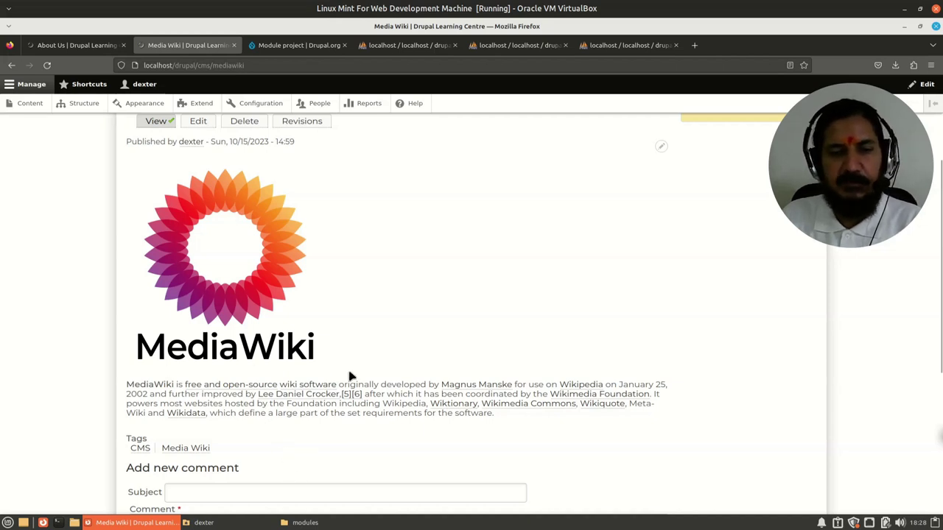
mouse_move(318, 473)
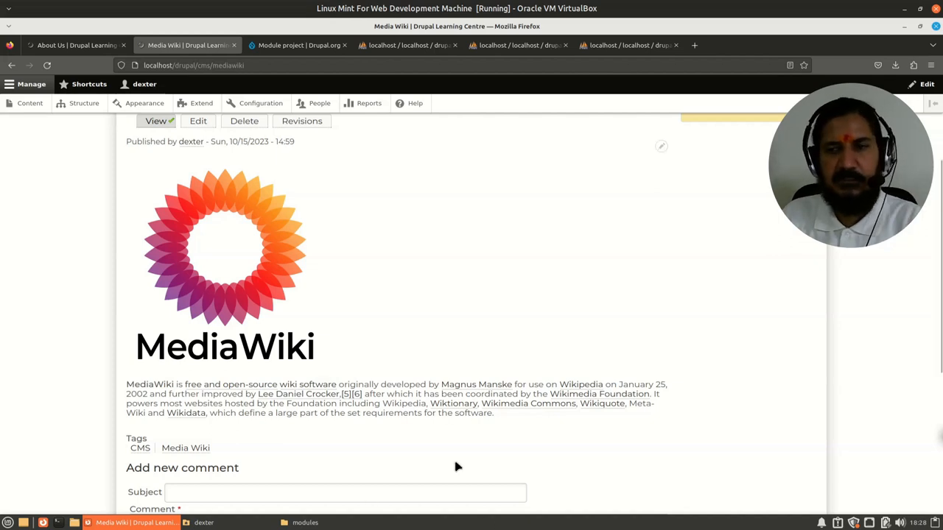
scroll(up, 3)
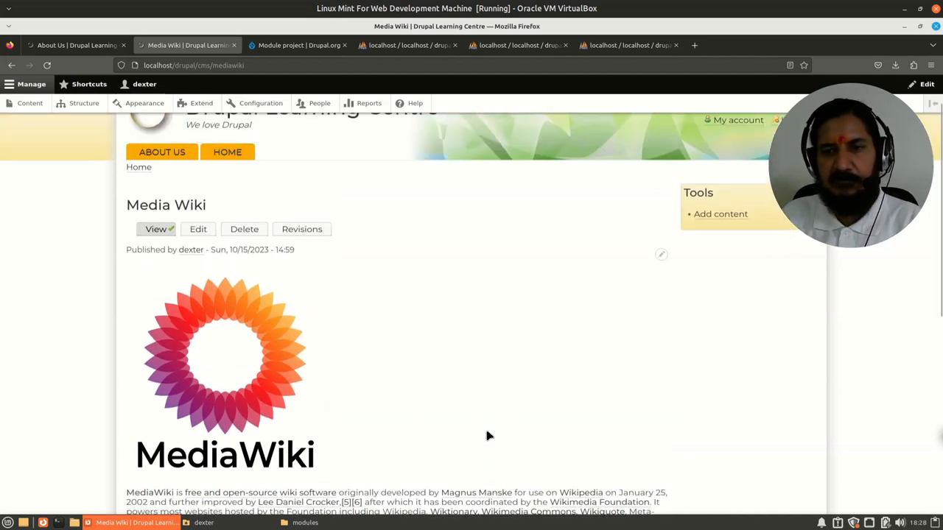
scroll(down, 3)
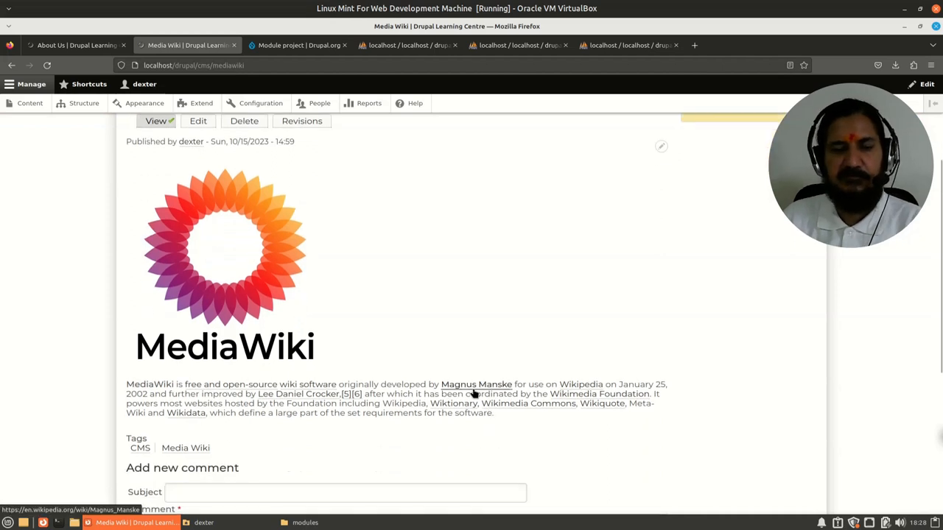
mouse_move(185, 383)
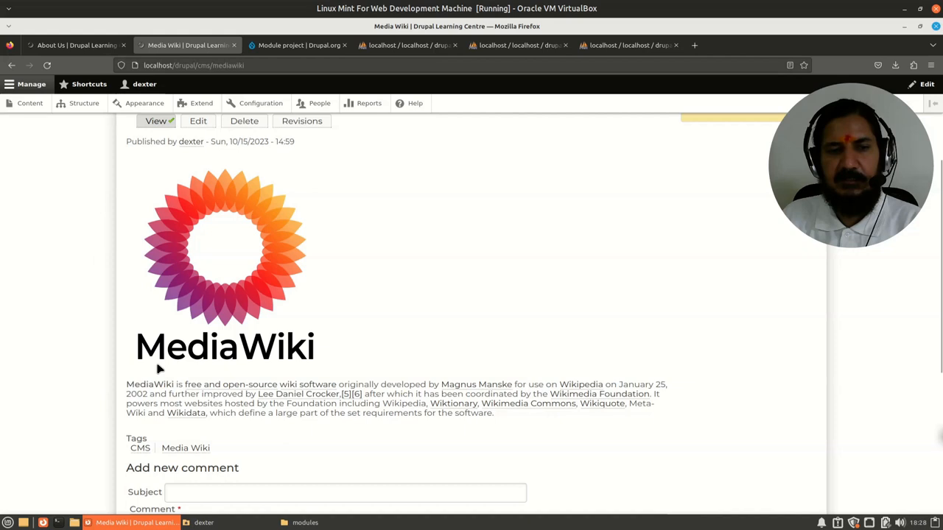
mouse_move(359, 430)
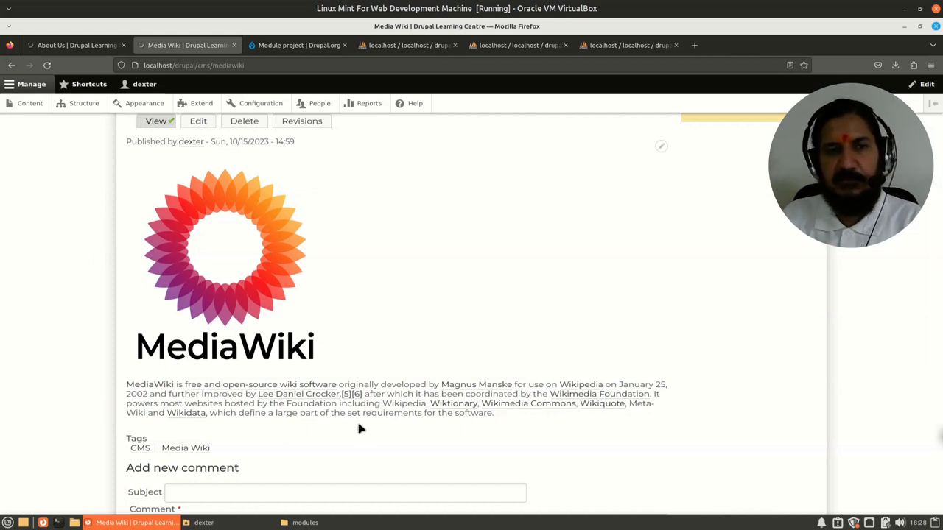
mouse_move(330, 387)
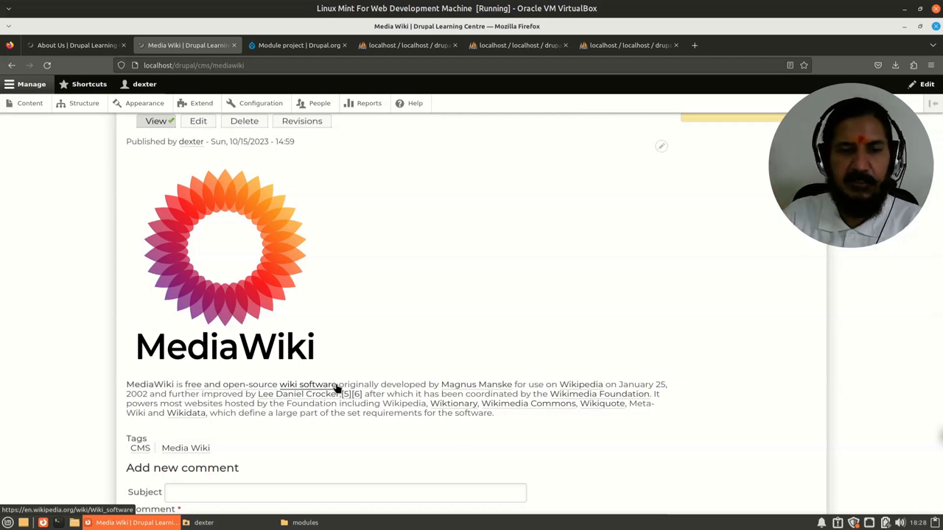
mouse_move(386, 454)
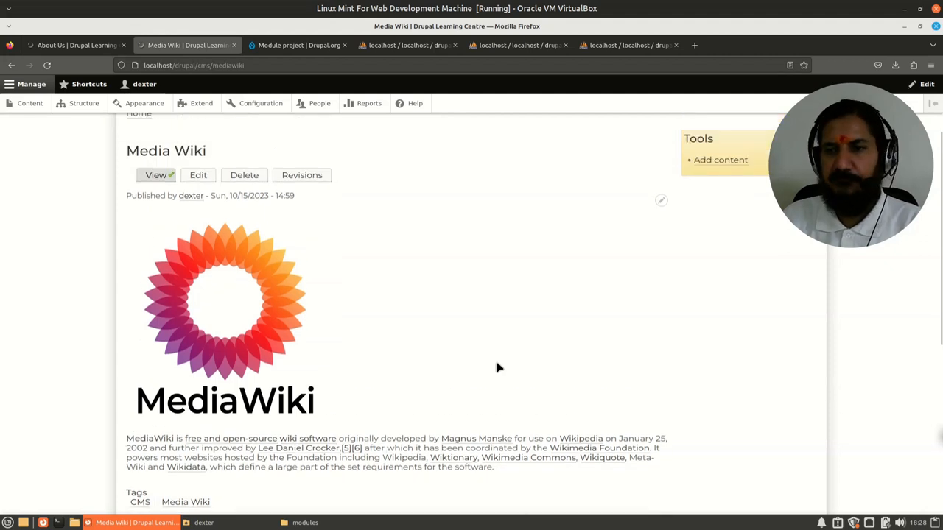
scroll(up, 3)
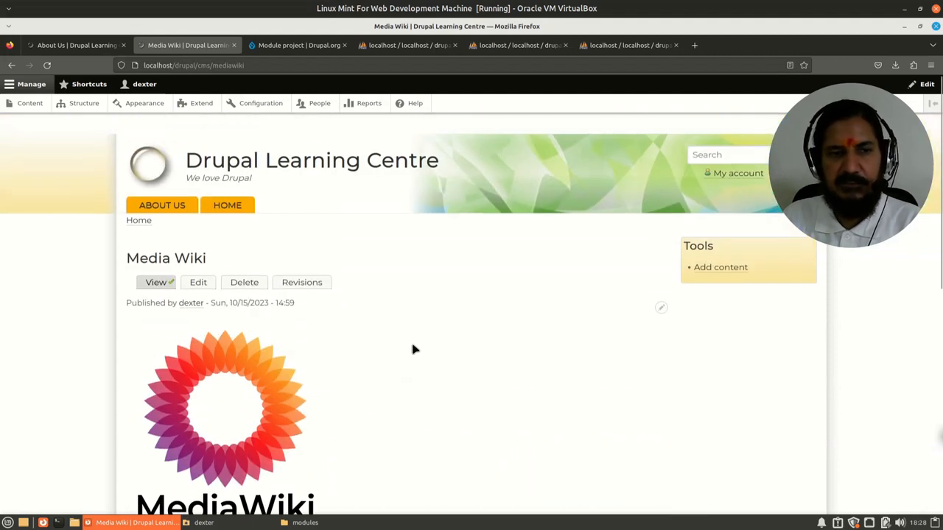
scroll(down, 3)
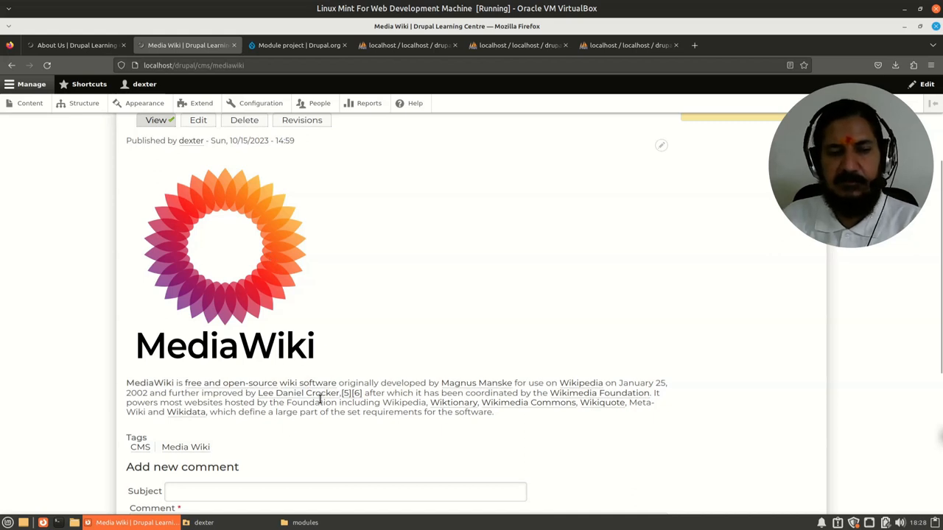
scroll(down, 3)
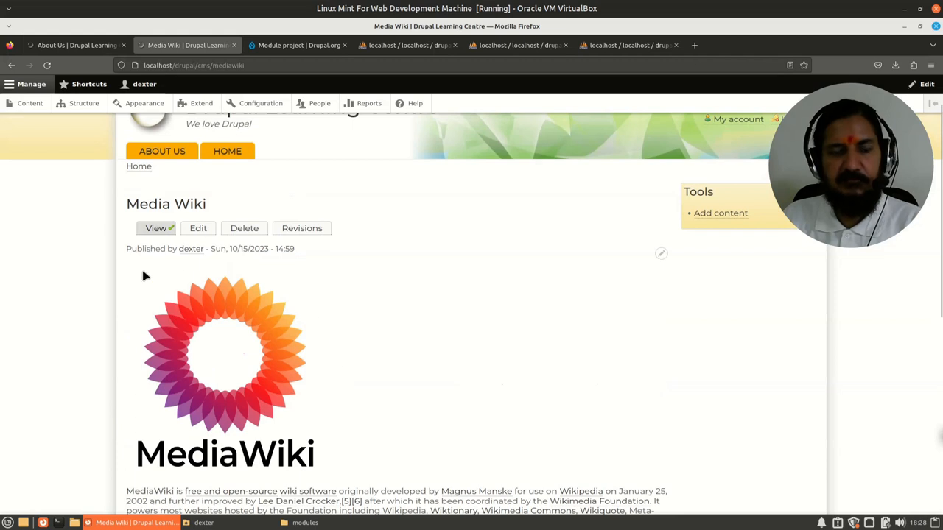
mouse_move(205, 265)
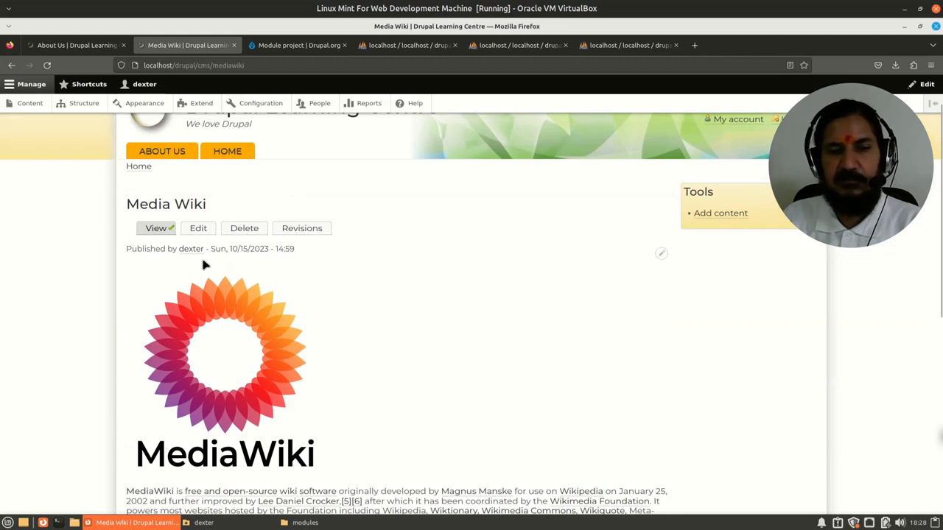
mouse_move(332, 403)
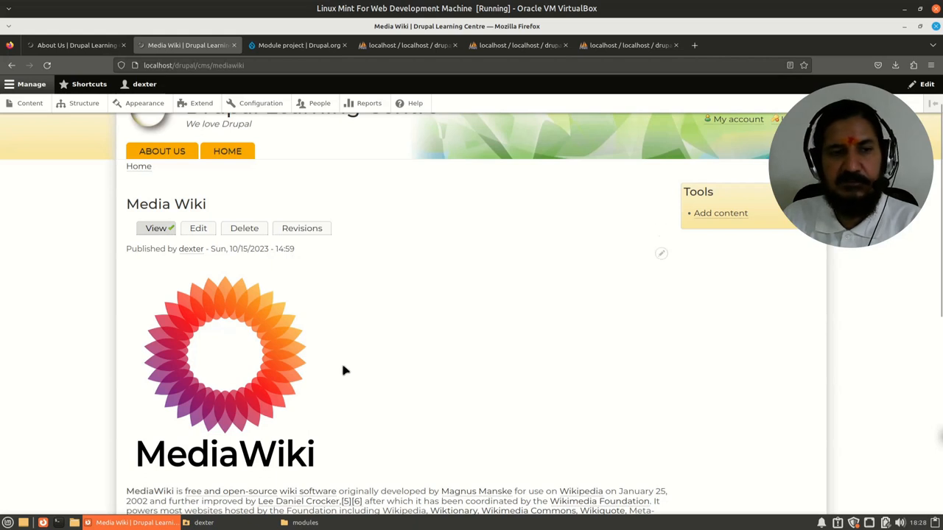
scroll(down, 3)
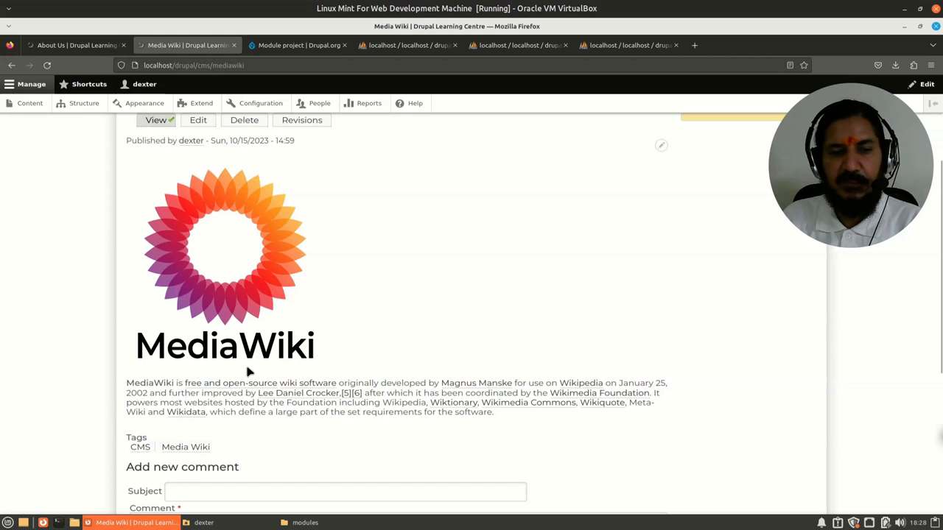
scroll(down, 3)
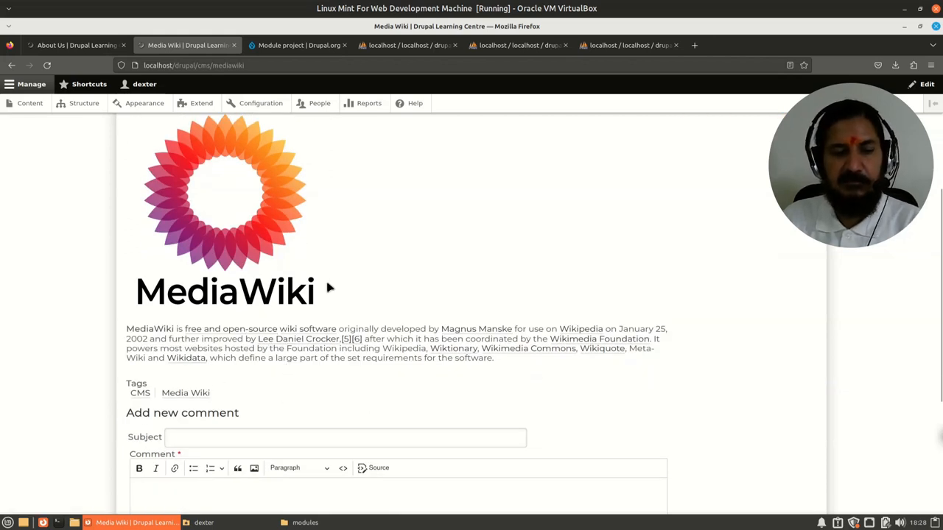
mouse_move(234, 329)
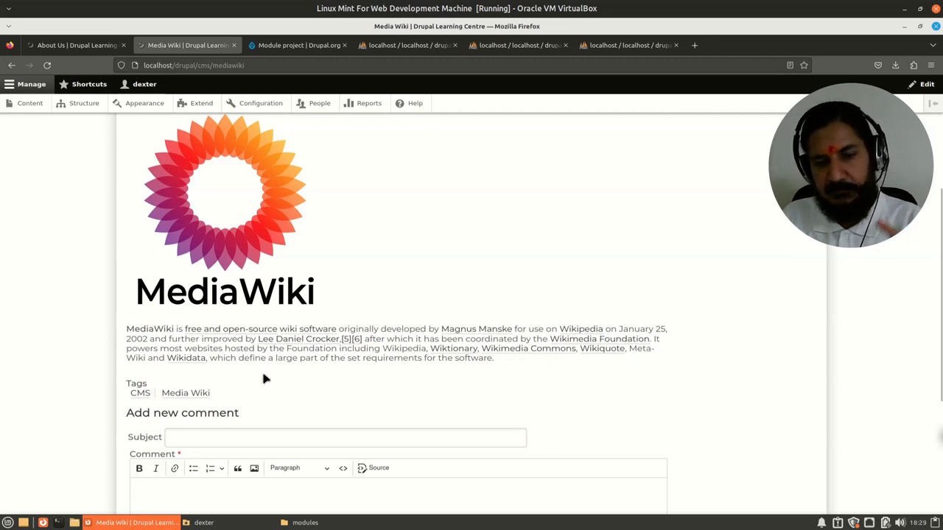
scroll(down, 3)
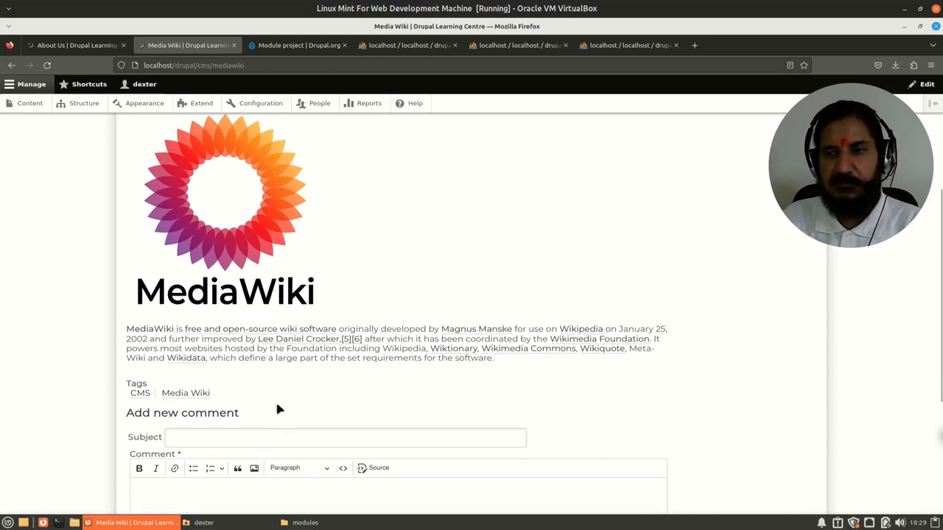
scroll(down, 3)
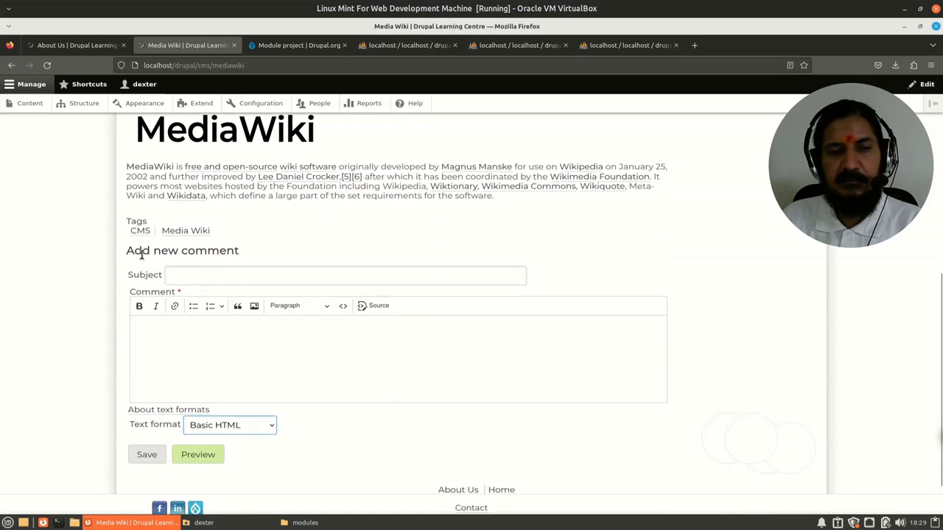
mouse_move(212, 389)
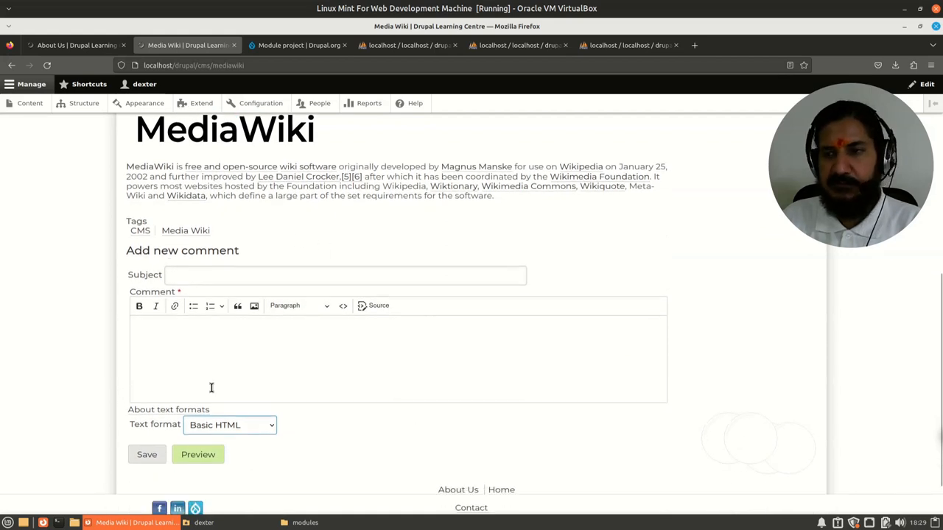
mouse_move(430, 395)
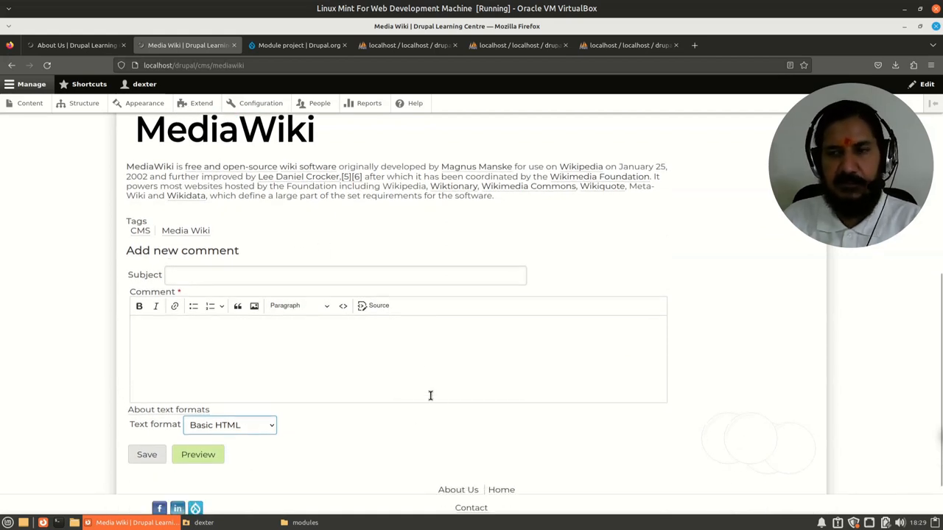
mouse_move(448, 406)
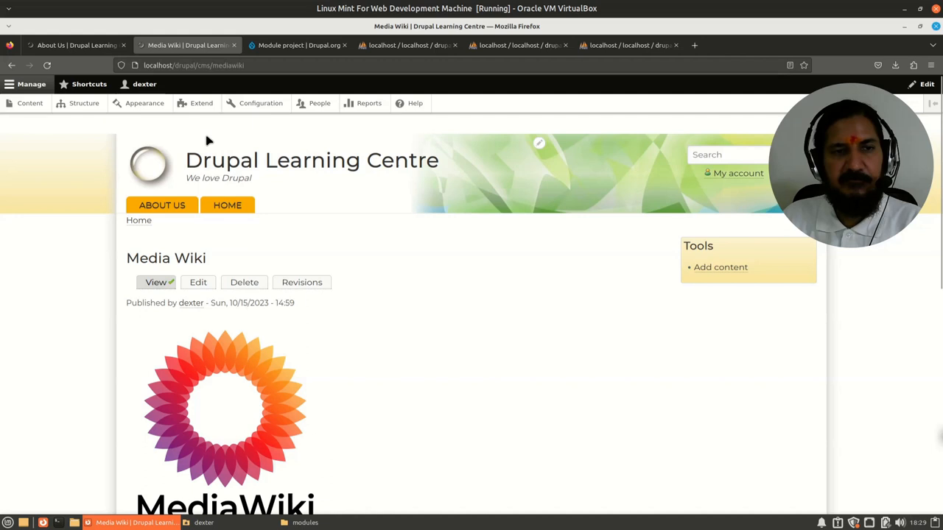
Enter the Media Wiki article's edit form and review its Title, image and Body fields.
click(206, 65)
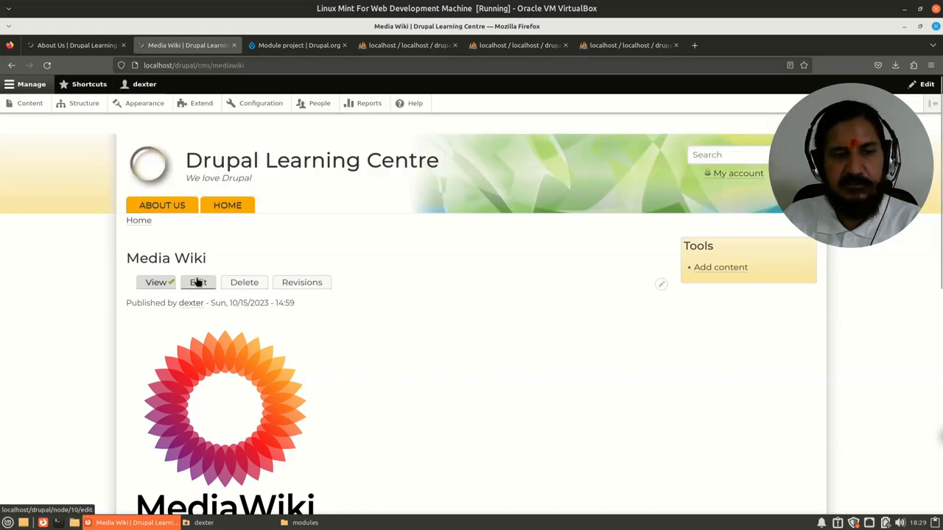
click(197, 283)
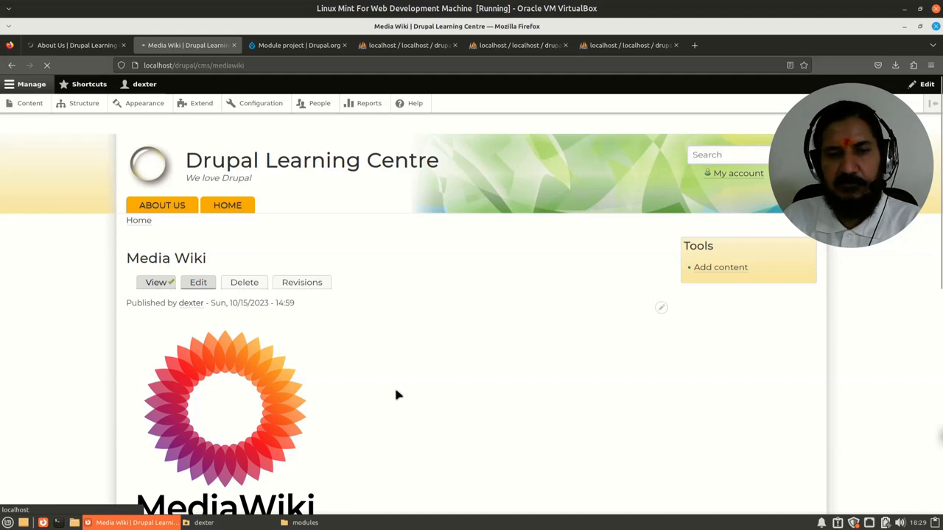
click(197, 283)
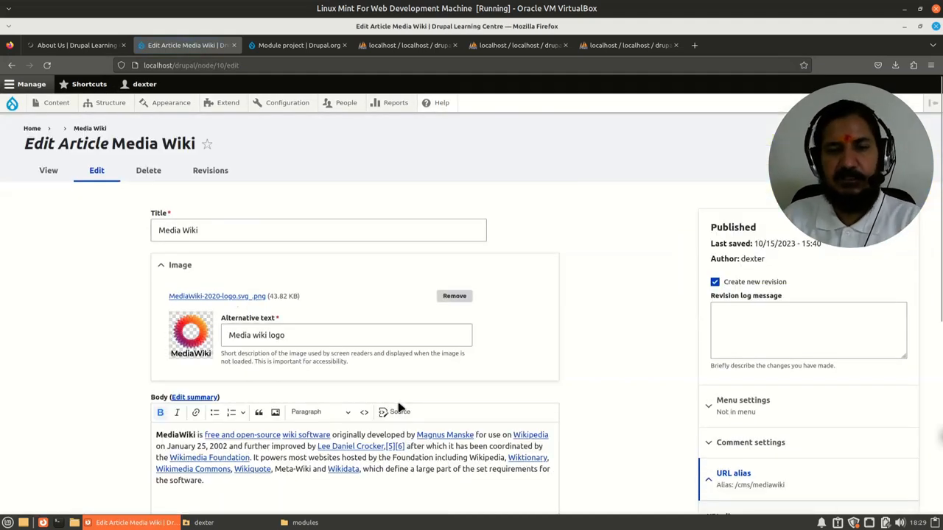
mouse_move(362, 301)
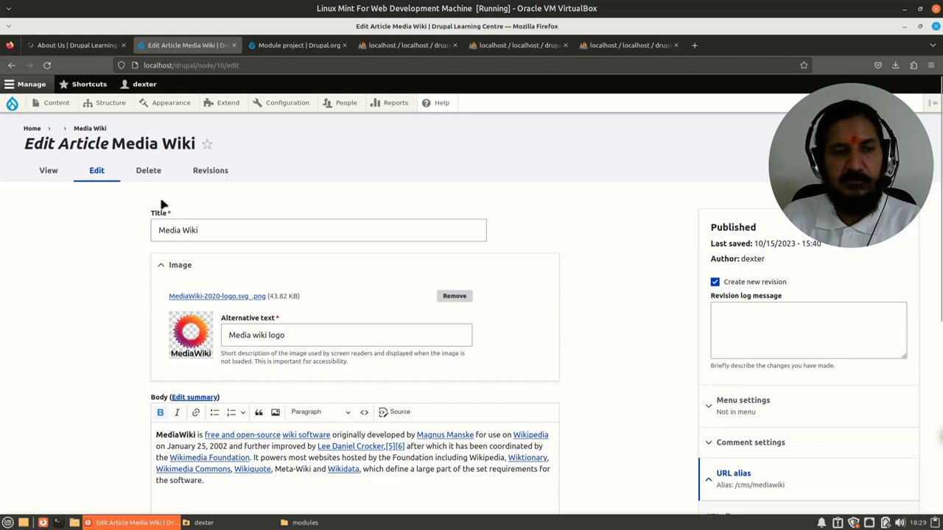
mouse_move(283, 311)
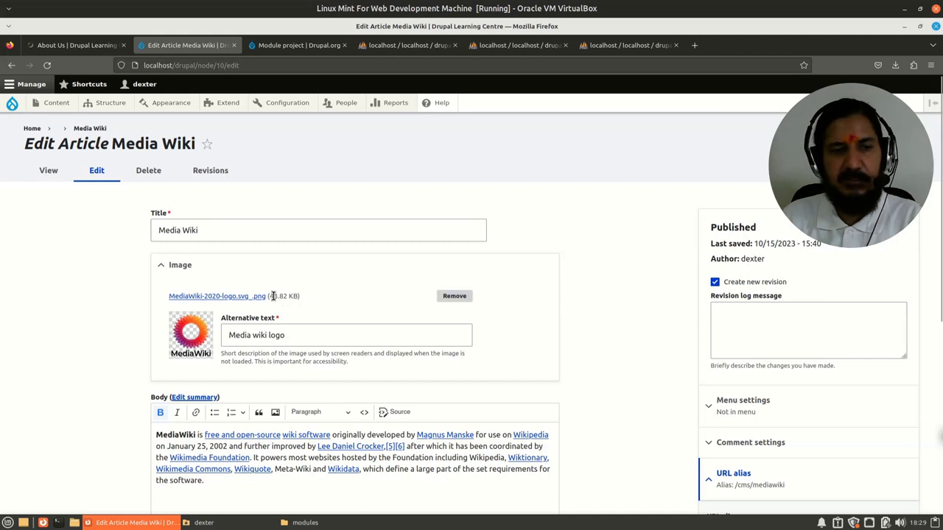
click(264, 230)
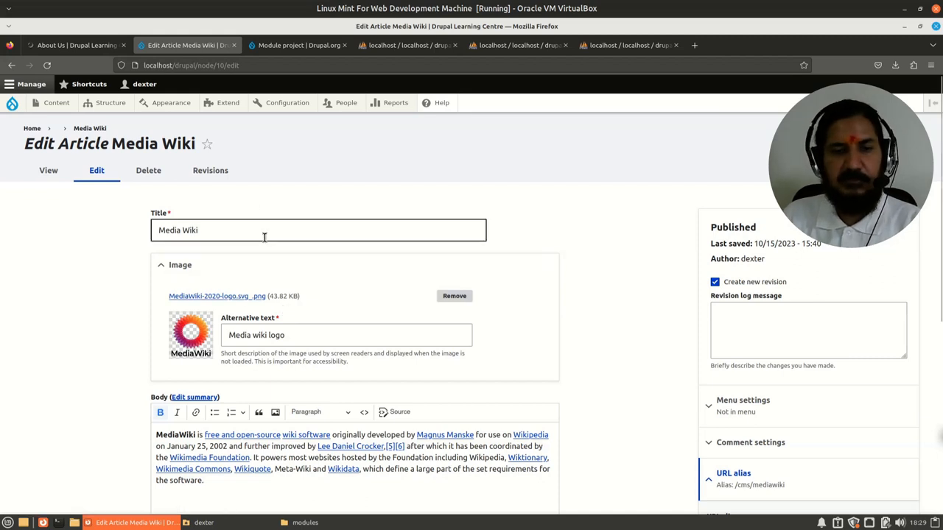
scroll(down, 3)
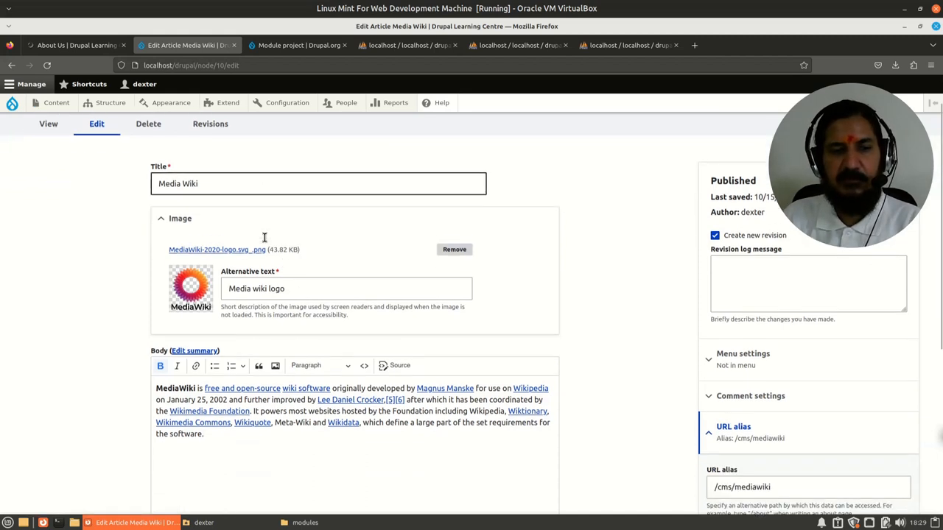
scroll(down, 3)
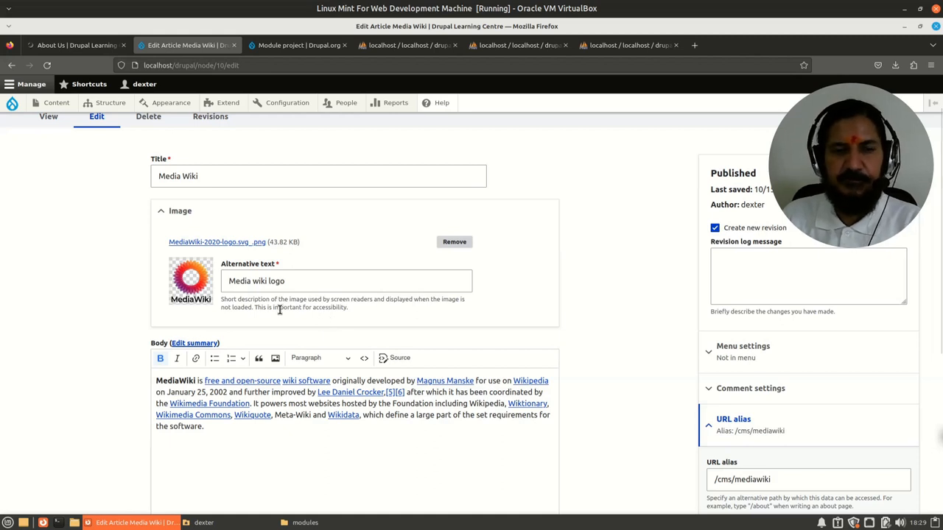
mouse_move(195, 328)
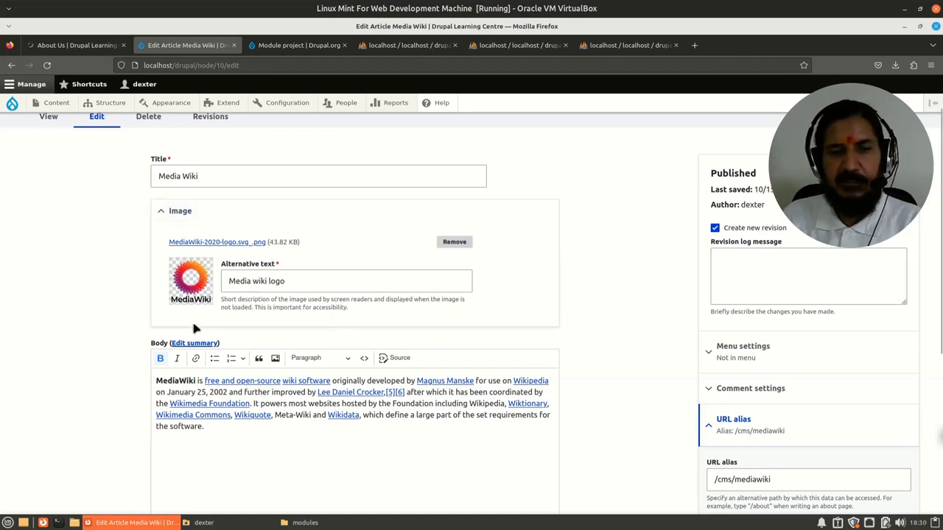
mouse_move(184, 248)
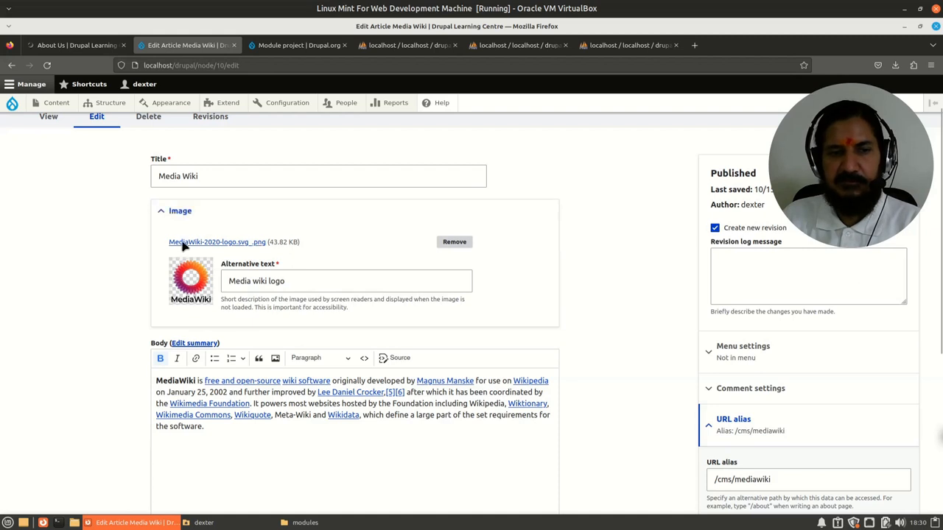
scroll(down, 3)
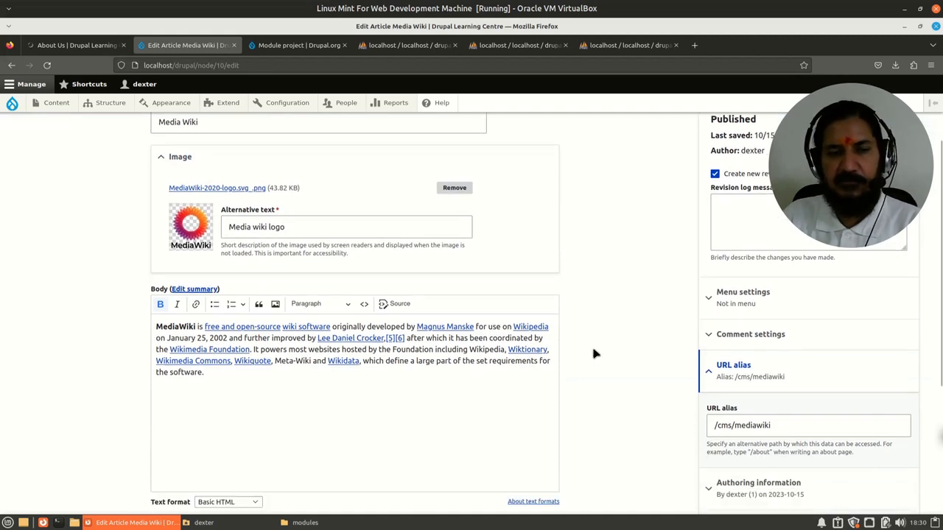
Reveal the article's Summary field and expand its Menu settings panel, showing no menu link yet.
click(194, 289)
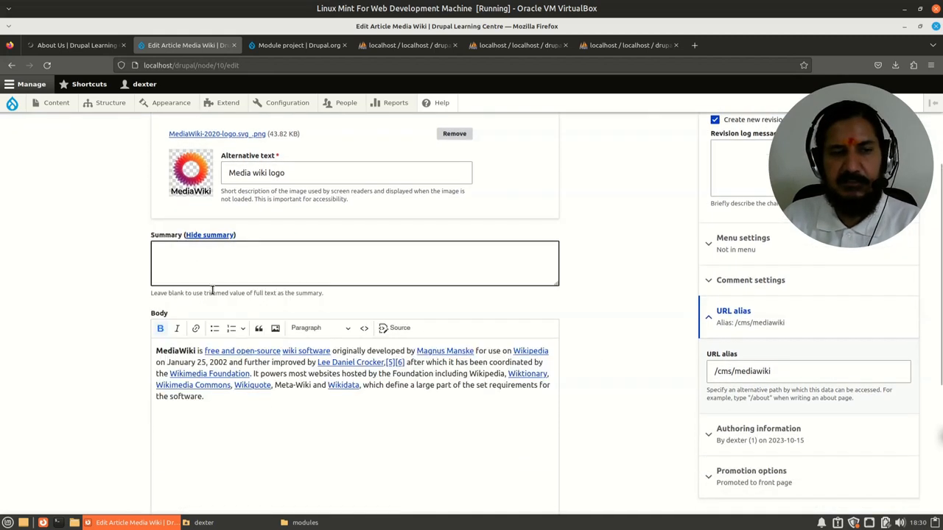
mouse_move(610, 382)
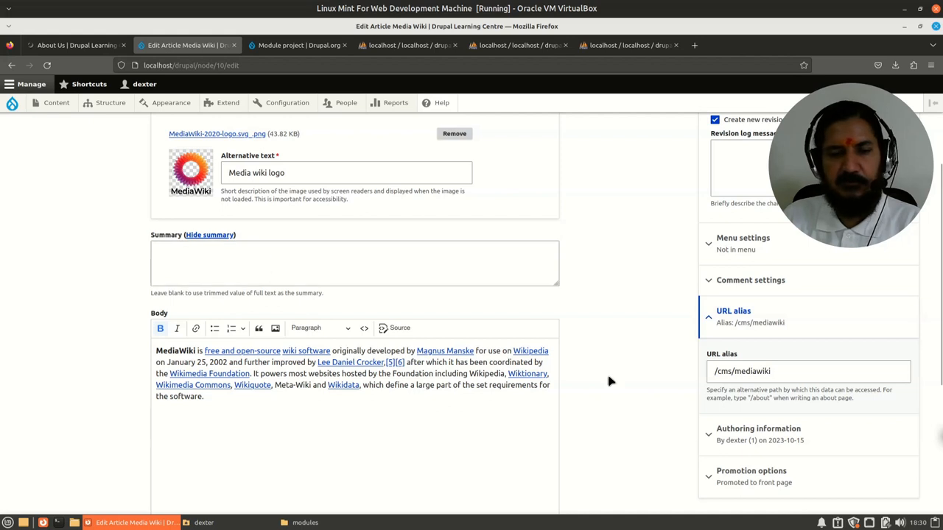
scroll(up, 3)
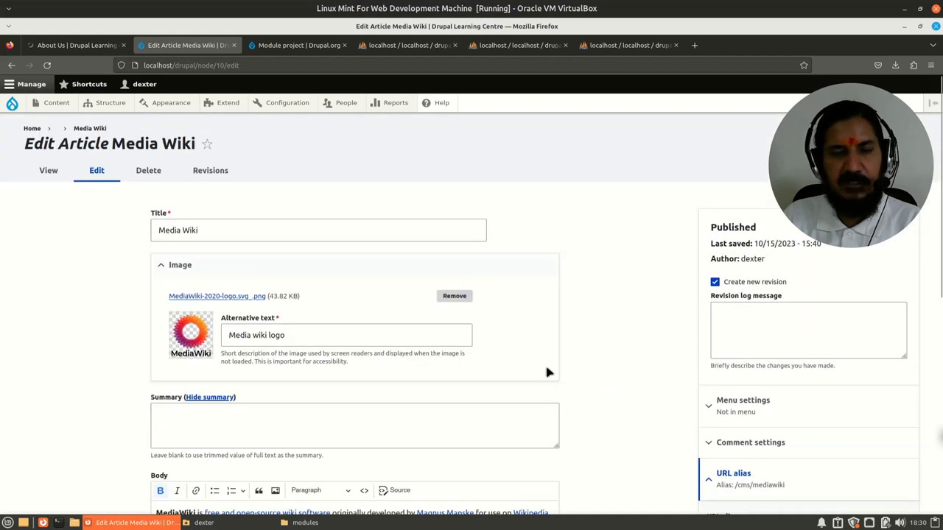
scroll(down, 3)
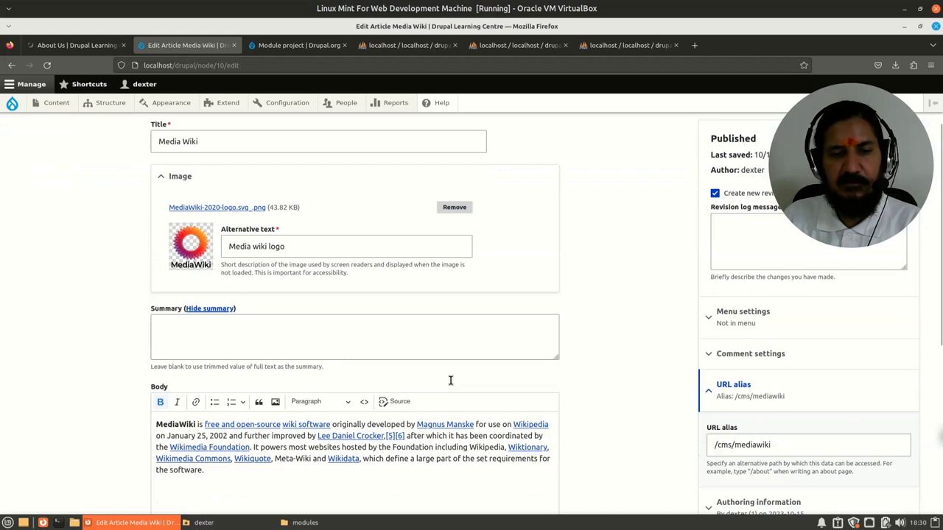
scroll(down, 3)
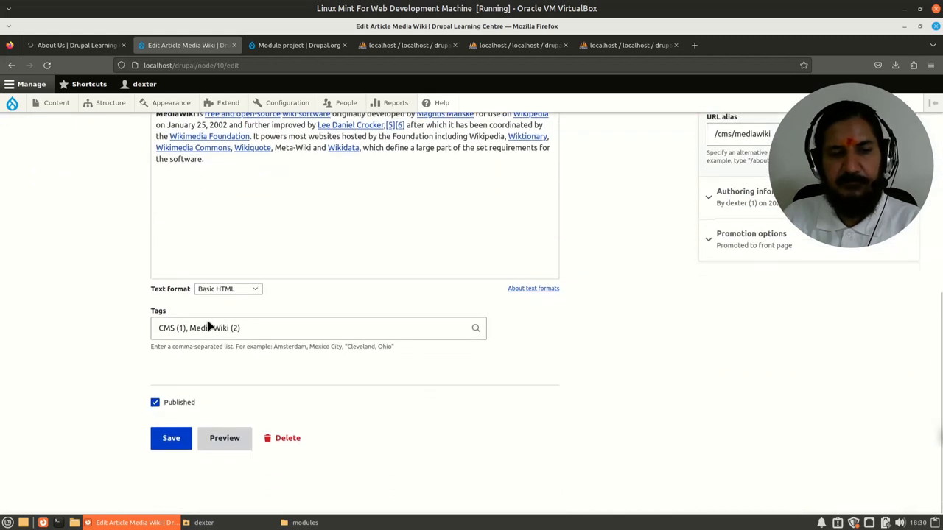
click(214, 329)
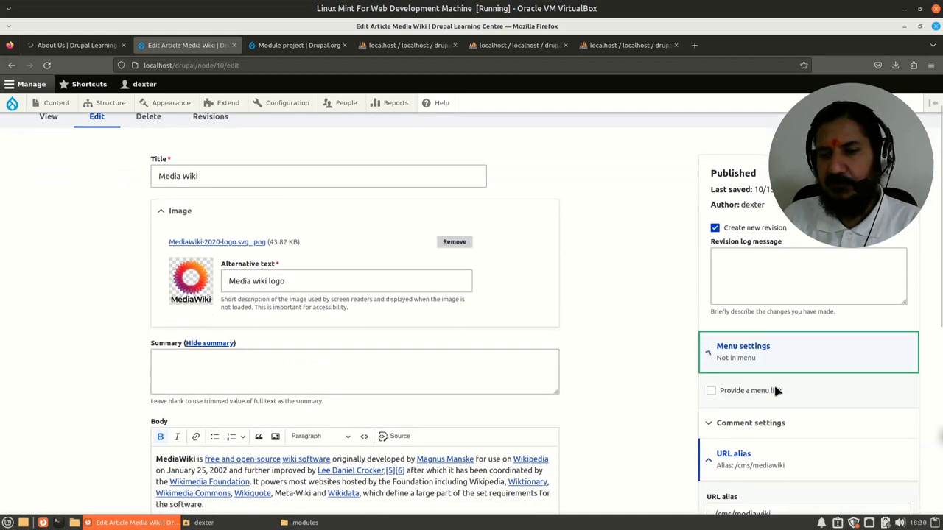
scroll(down, 3)
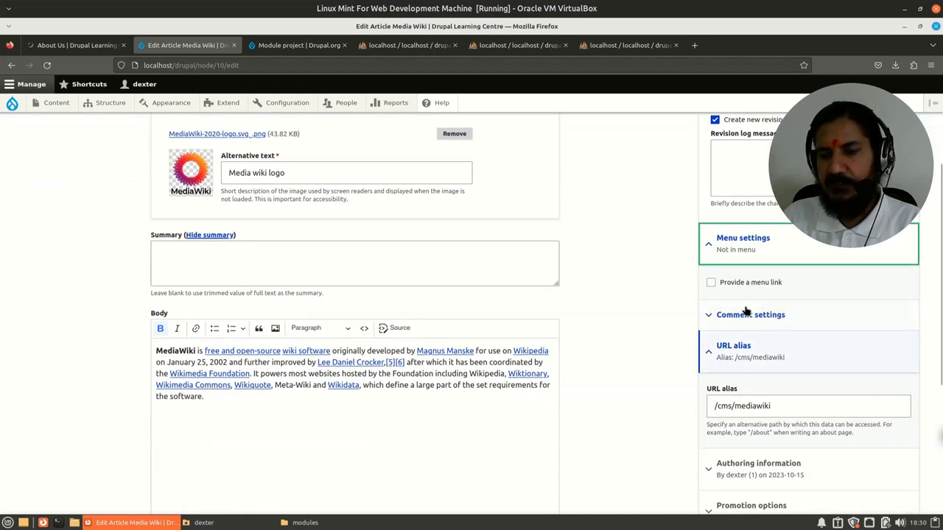
Provide a Media Wiki menu link under Main navigation and expand the comment settings and URL alias.
click(710, 283)
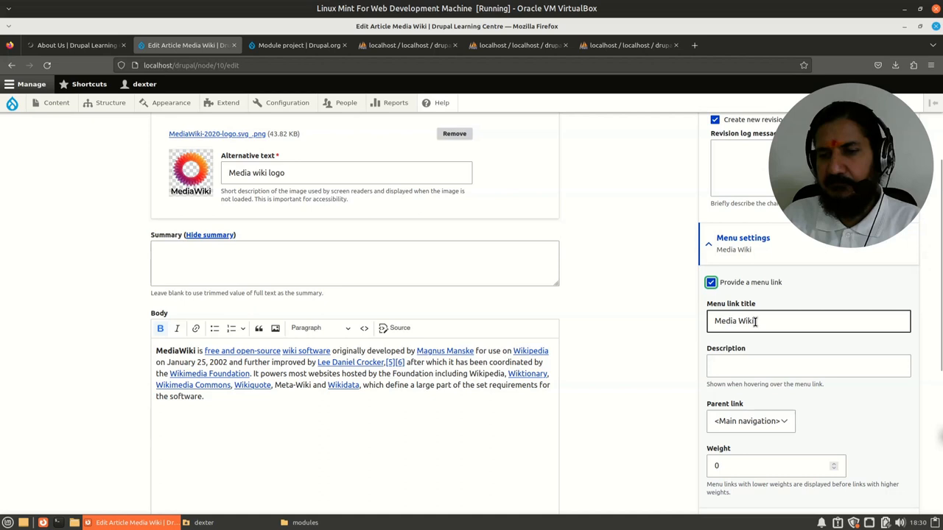
scroll(down, 3)
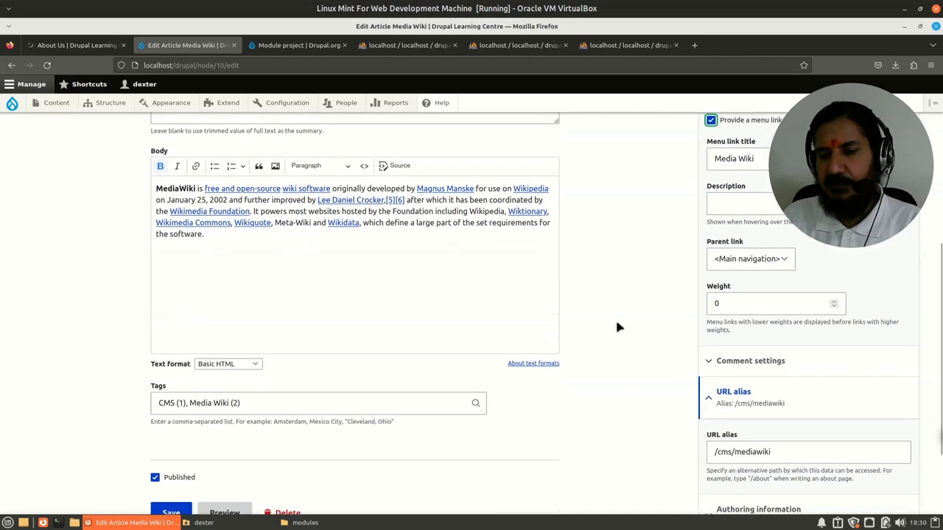
click(748, 361)
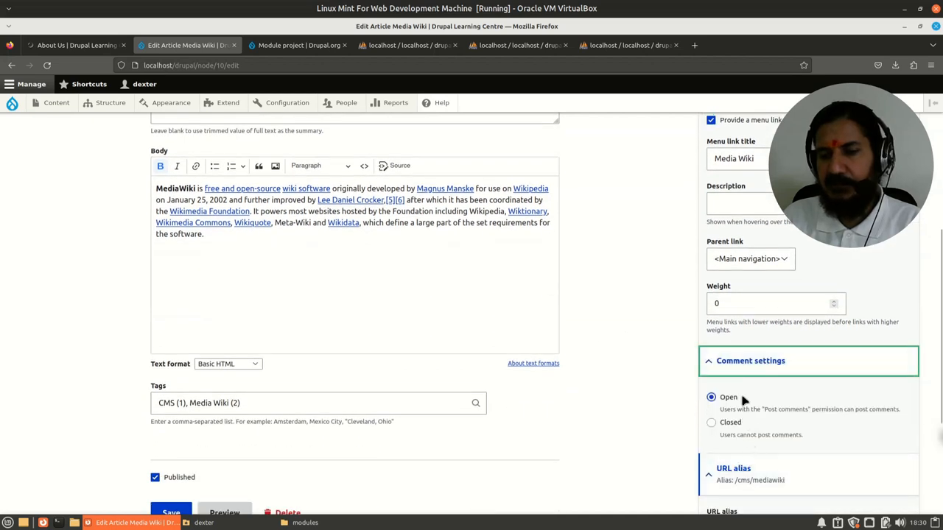
scroll(down, 3)
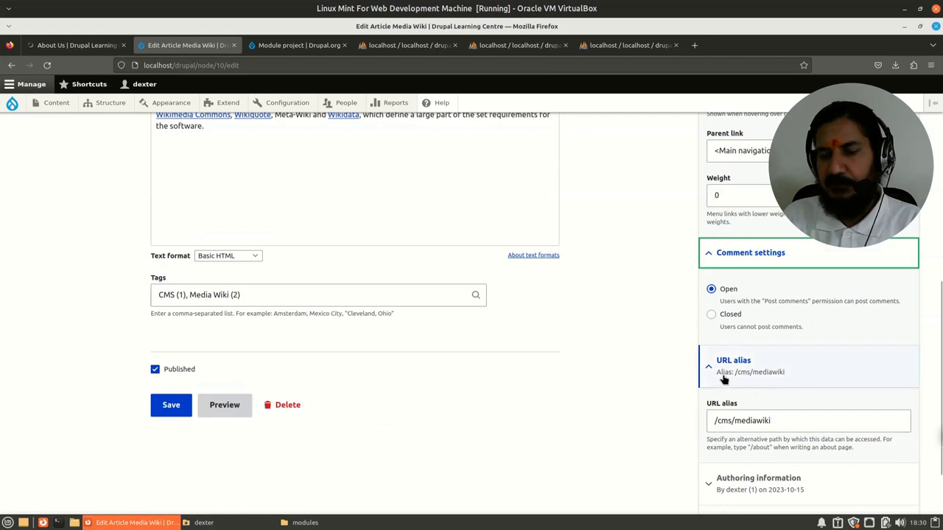
mouse_move(766, 386)
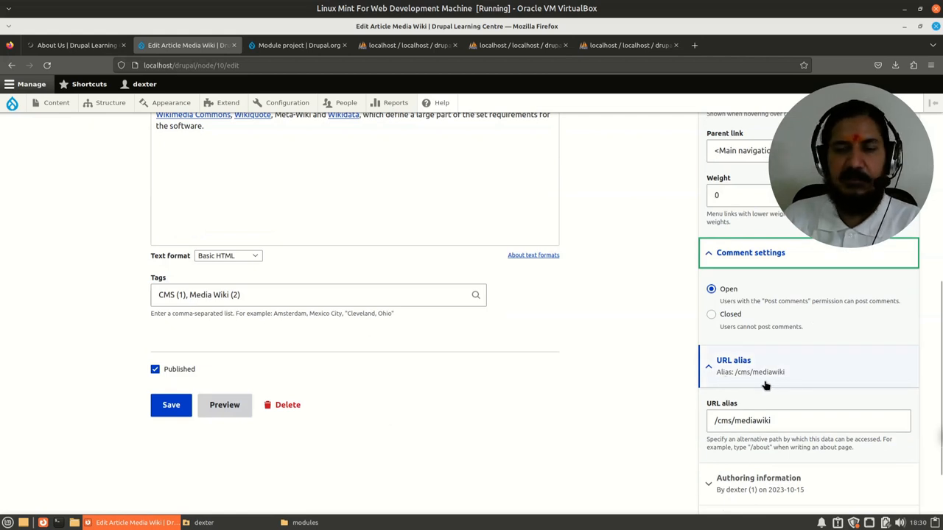
scroll(down, 3)
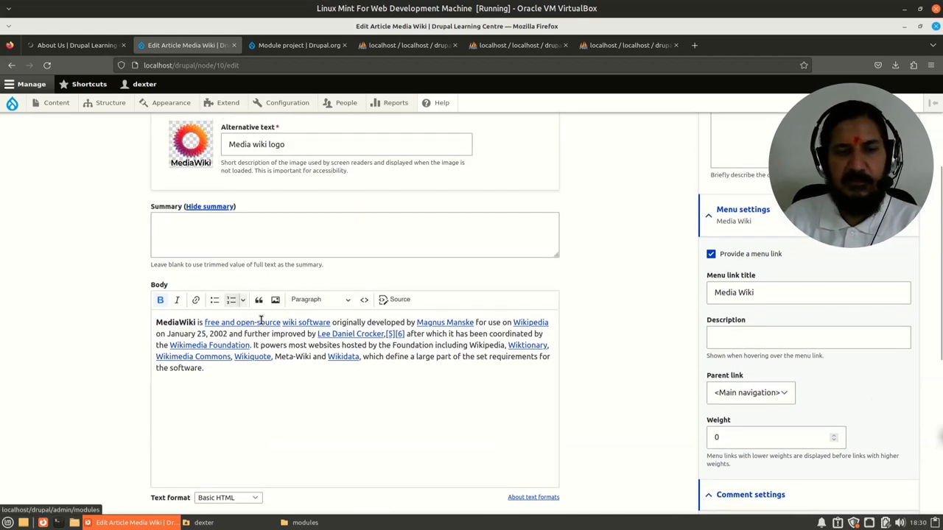
mouse_move(199, 80)
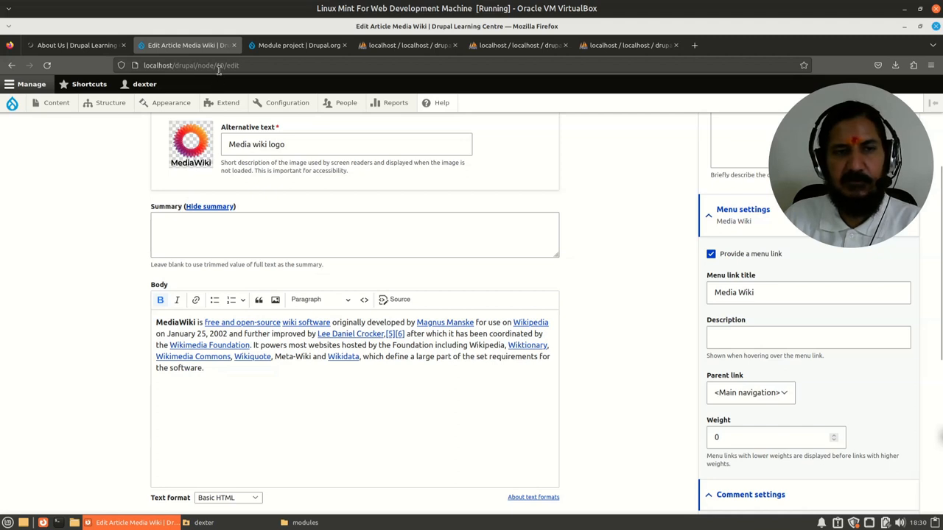
mouse_move(228, 281)
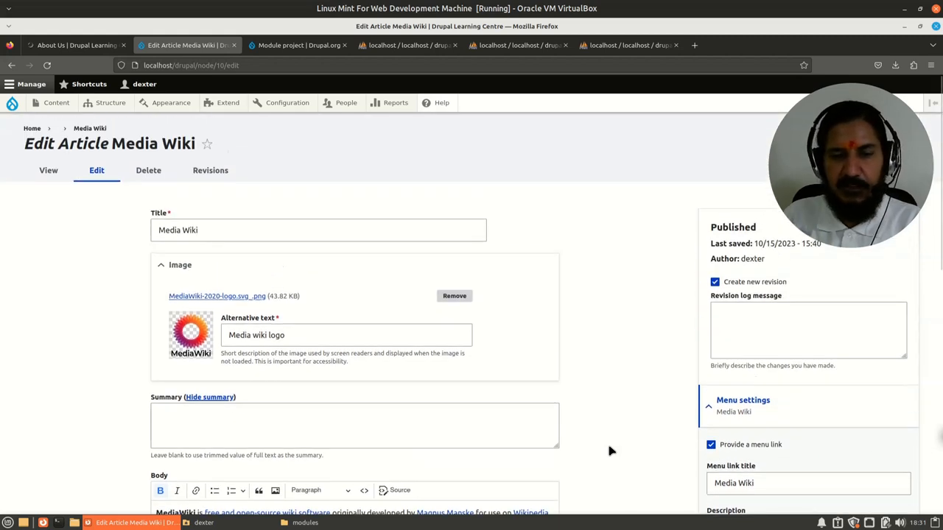
scroll(down, 3)
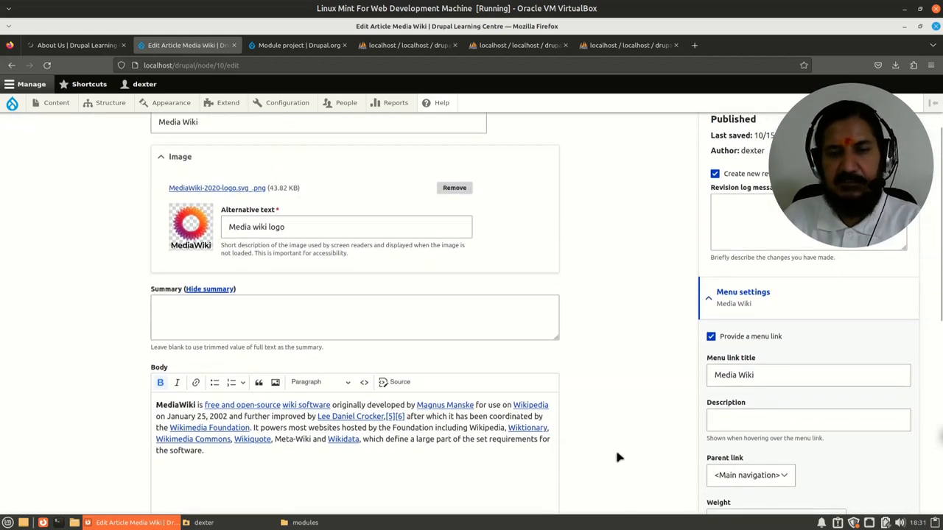
scroll(up, 3)
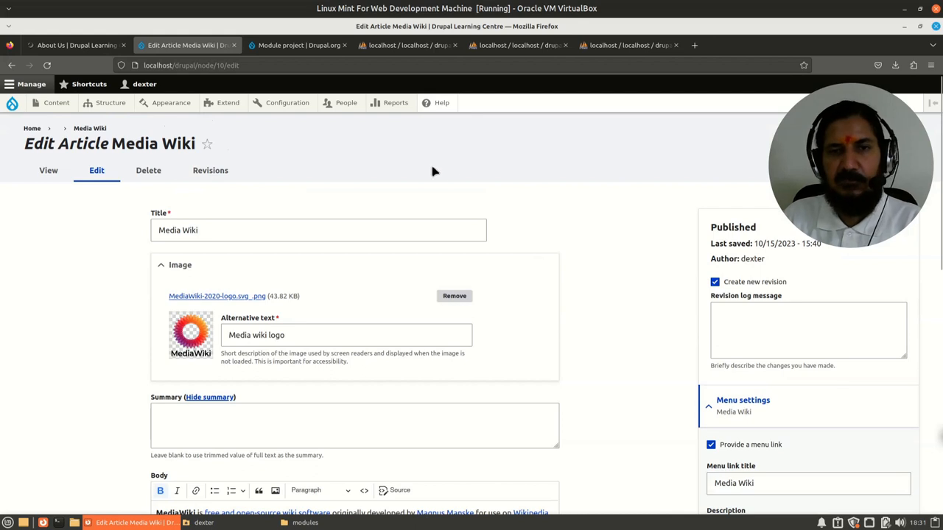
mouse_move(395, 46)
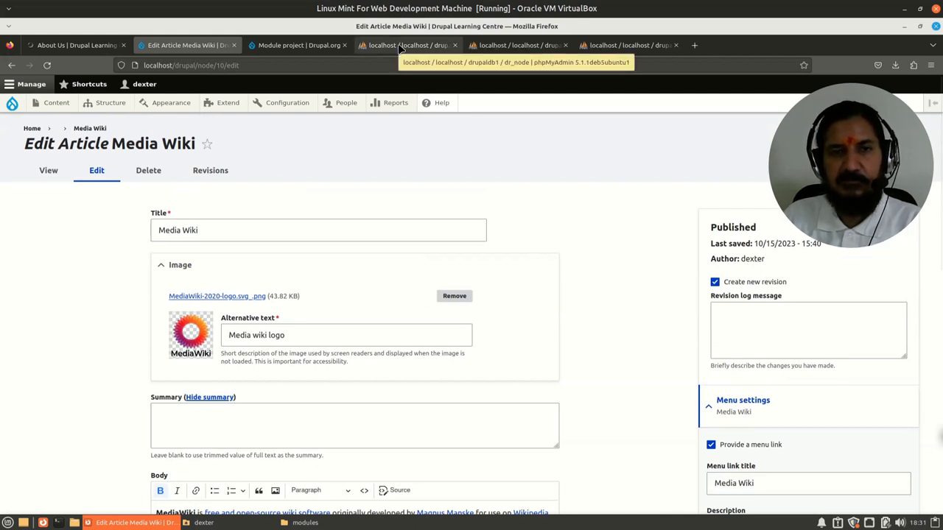
Switch to phpMyAdmin showing the dr_node table rows and its related dr_node__ tables.
click(403, 47)
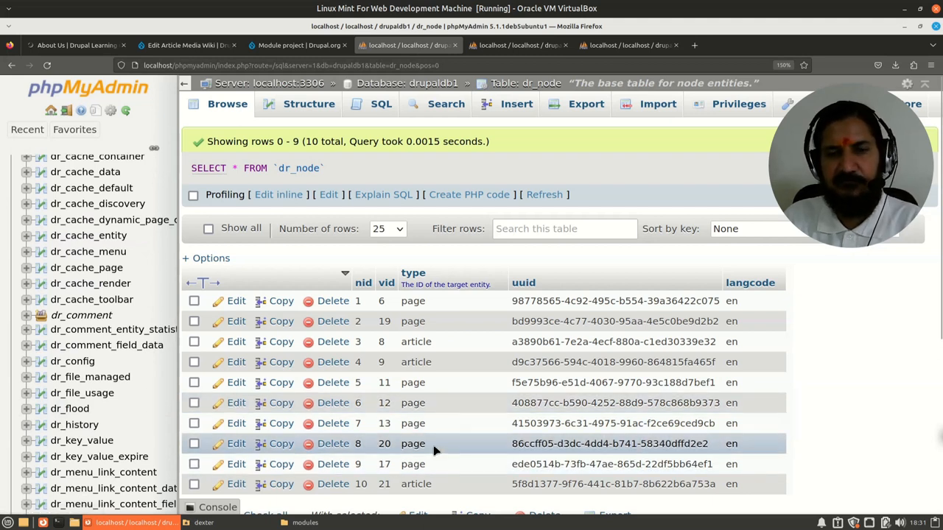
mouse_move(392, 445)
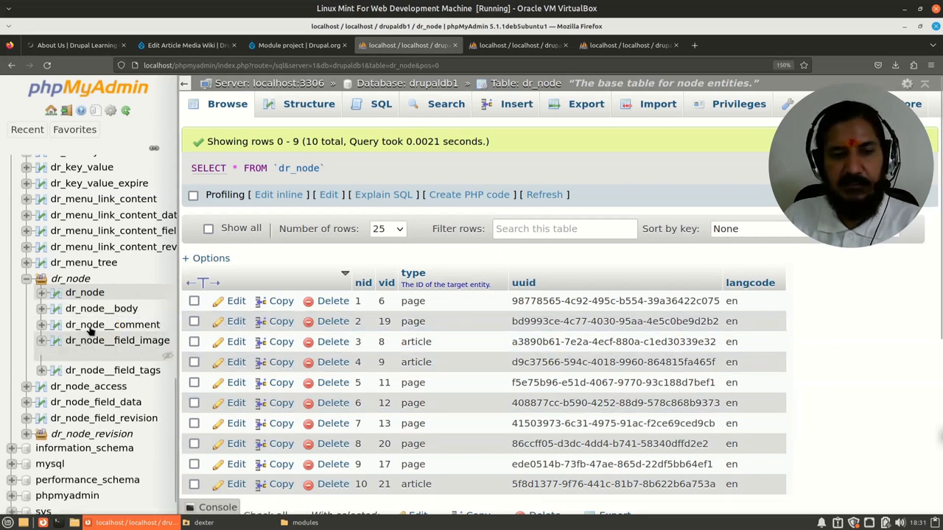
Browse the rows of dr_node__body, dr_node__field_image and dr_node__field_tags in turn.
click(100, 309)
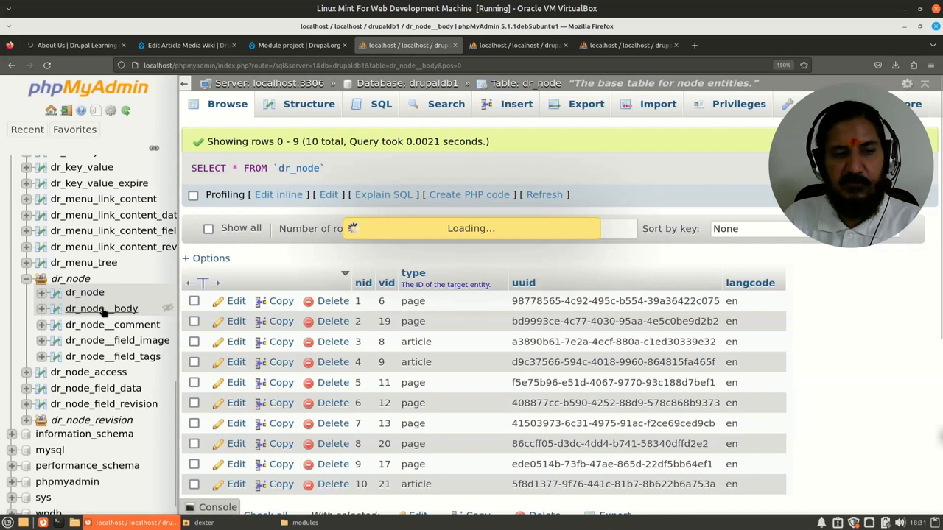
click(103, 309)
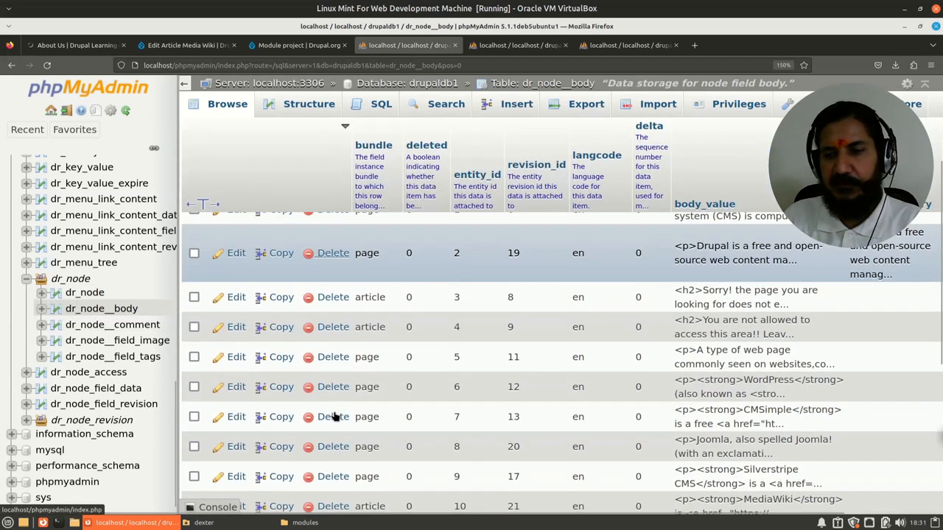
scroll(down, 3)
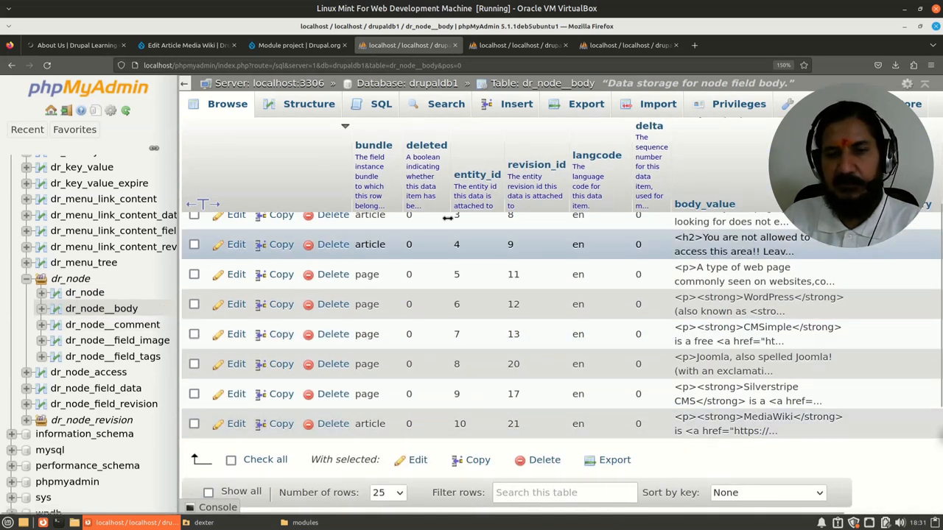
mouse_move(803, 439)
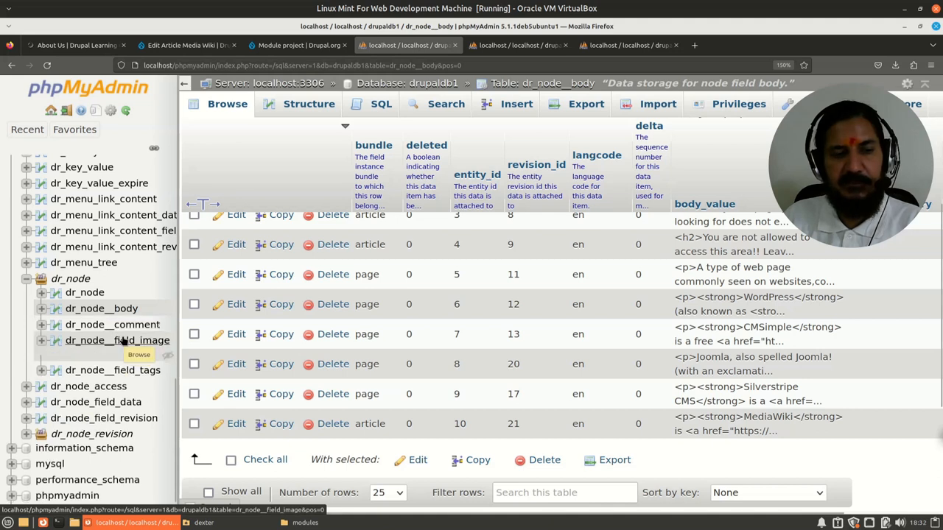
click(118, 340)
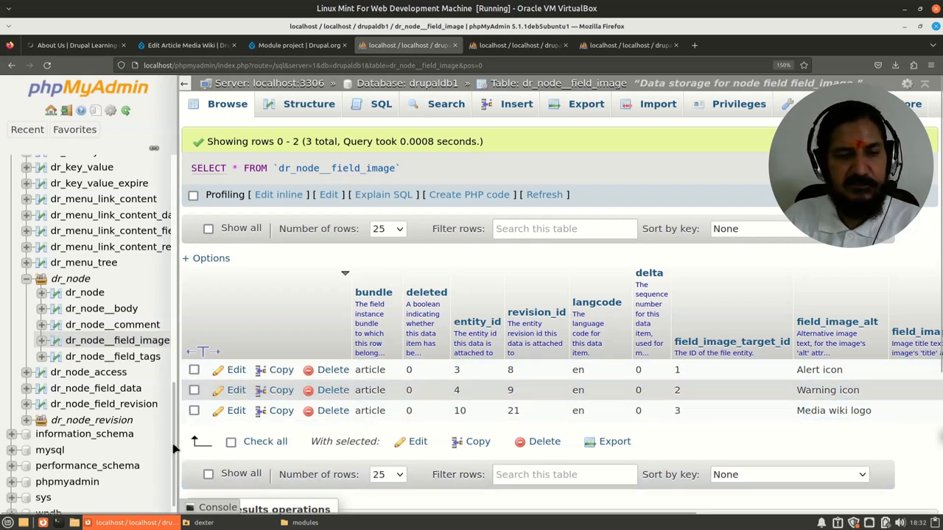
mouse_move(112, 356)
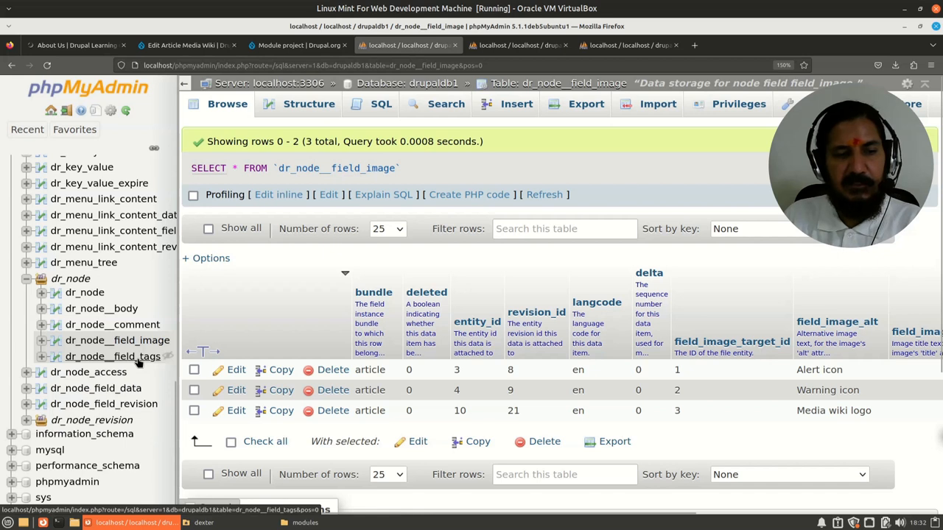
click(112, 356)
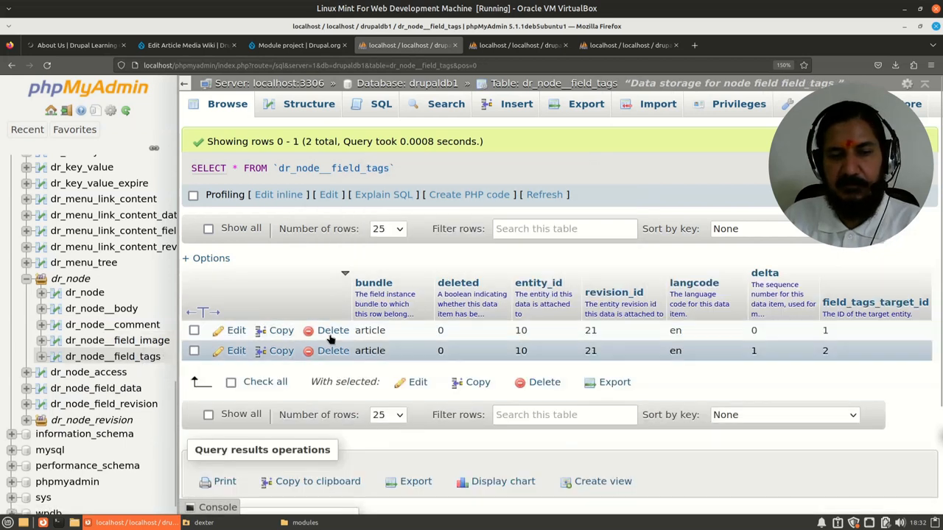
mouse_move(710, 377)
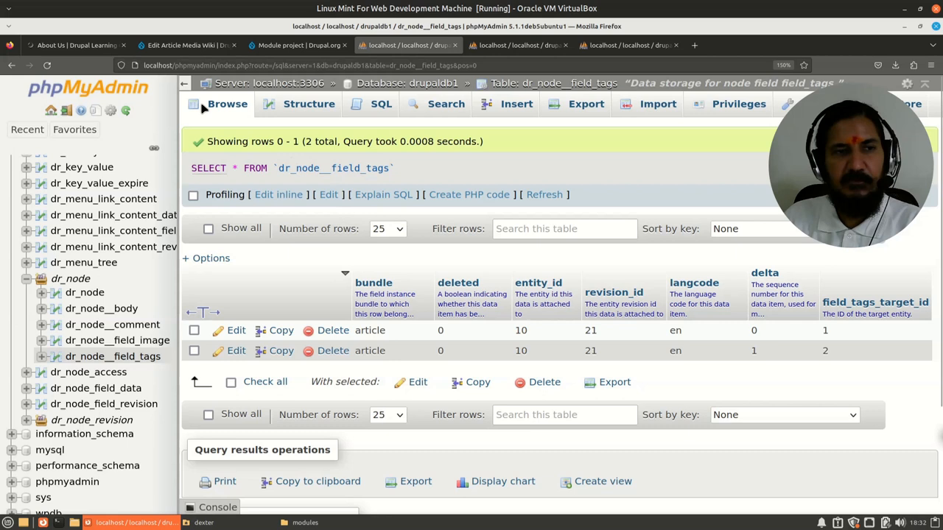
Return to the Media Wiki article's edit form in Drupal.
click(74, 44)
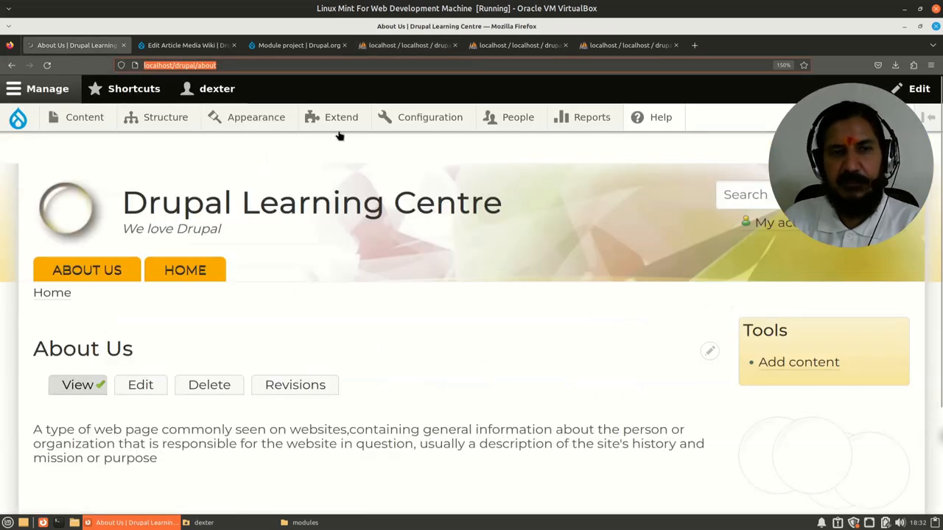
click(184, 44)
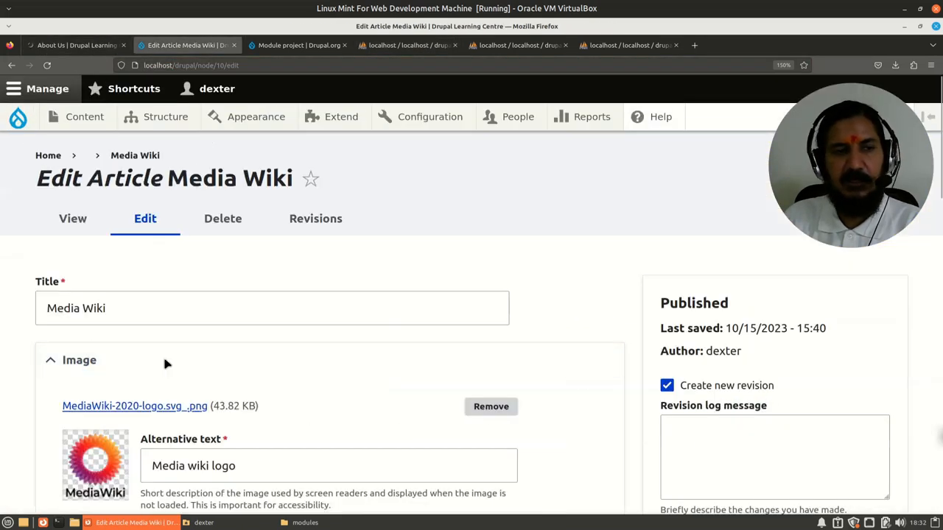
scroll(down, 3)
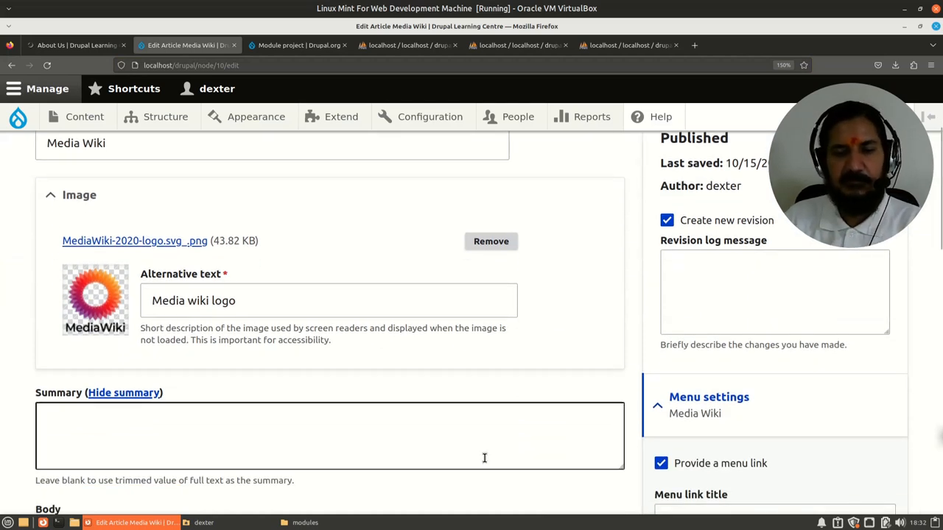
scroll(up, 3)
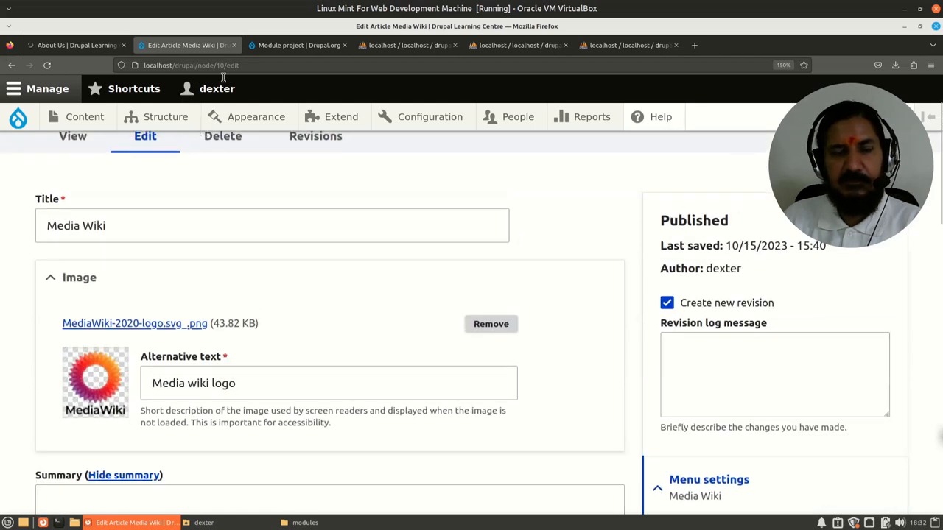
click(256, 116)
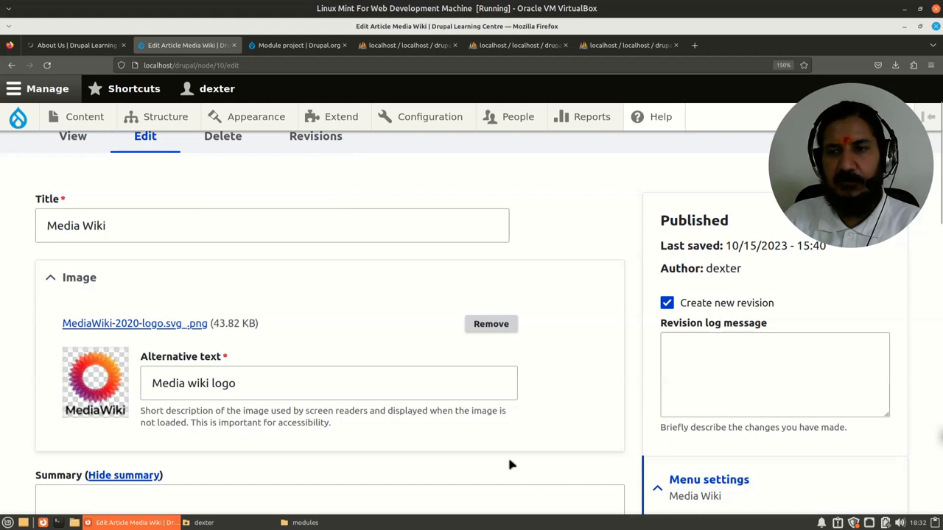
Review the Title, Image, Body and Tags fields, then view the article at /cms/mediawiki.
scroll(down, 3)
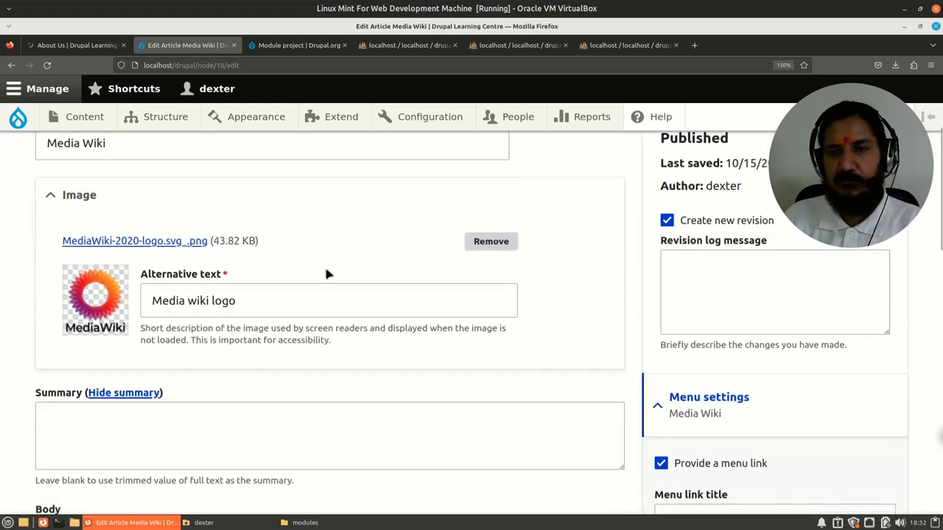
scroll(down, 3)
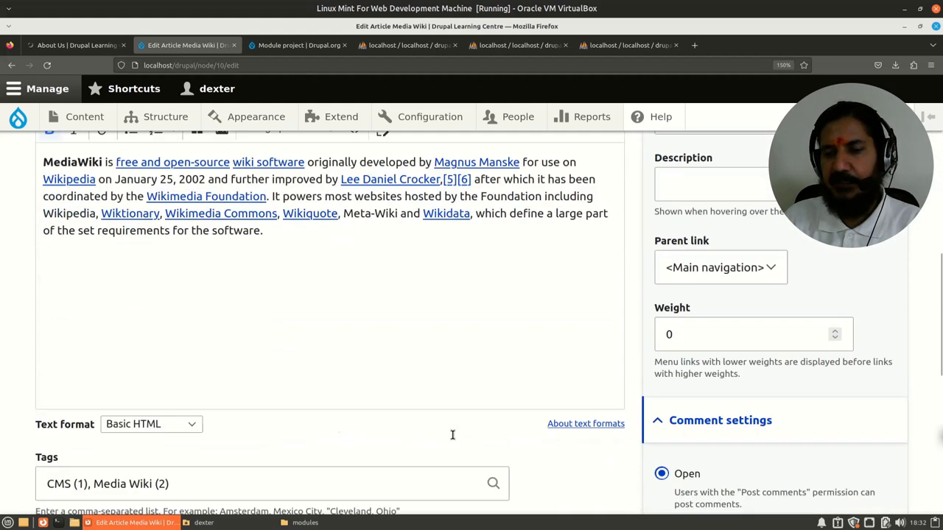
scroll(down, 3)
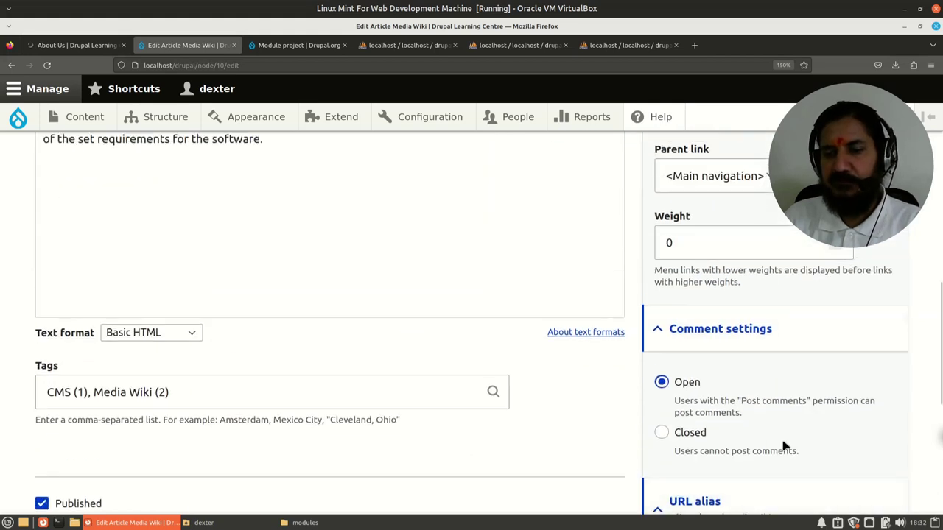
scroll(down, 3)
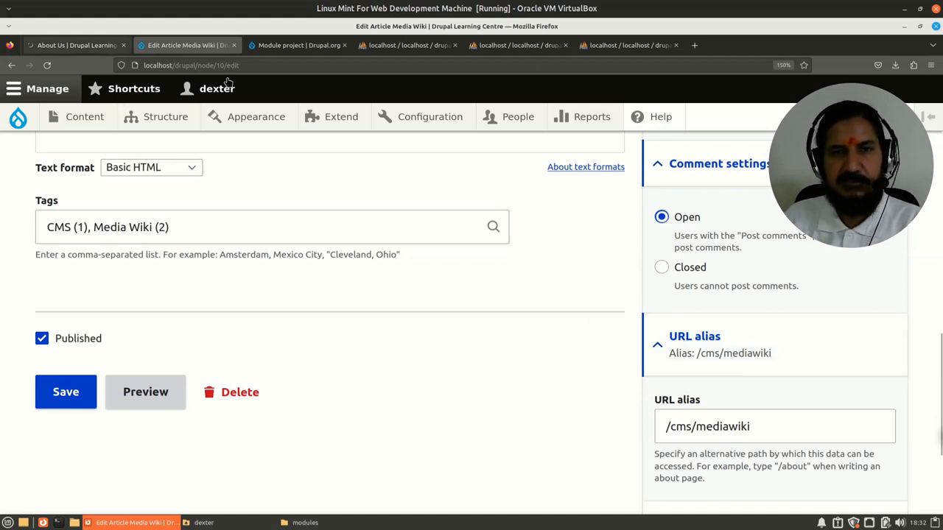
mouse_move(263, 80)
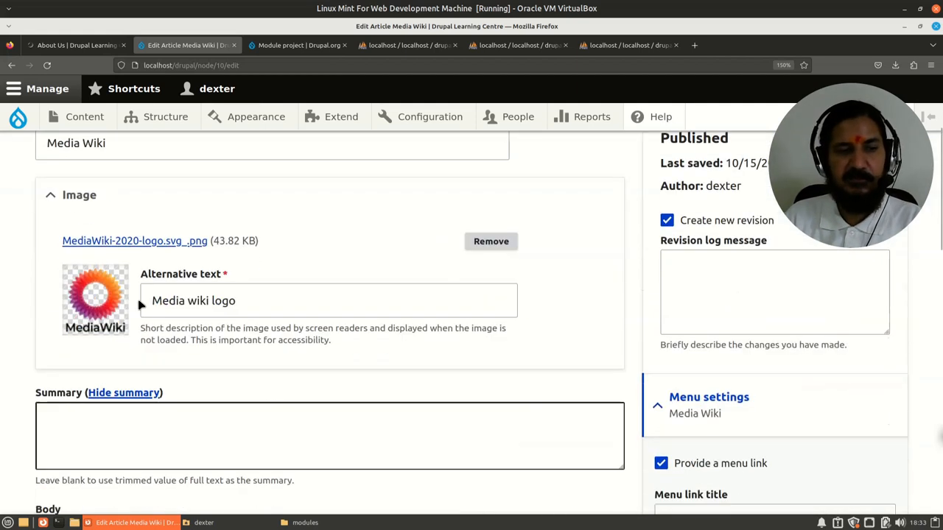
scroll(down, 3)
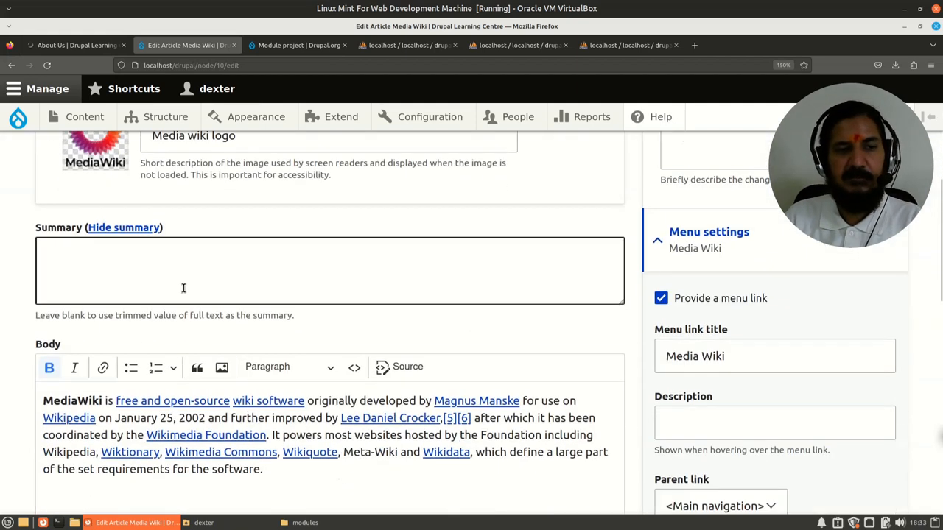
scroll(down, 3)
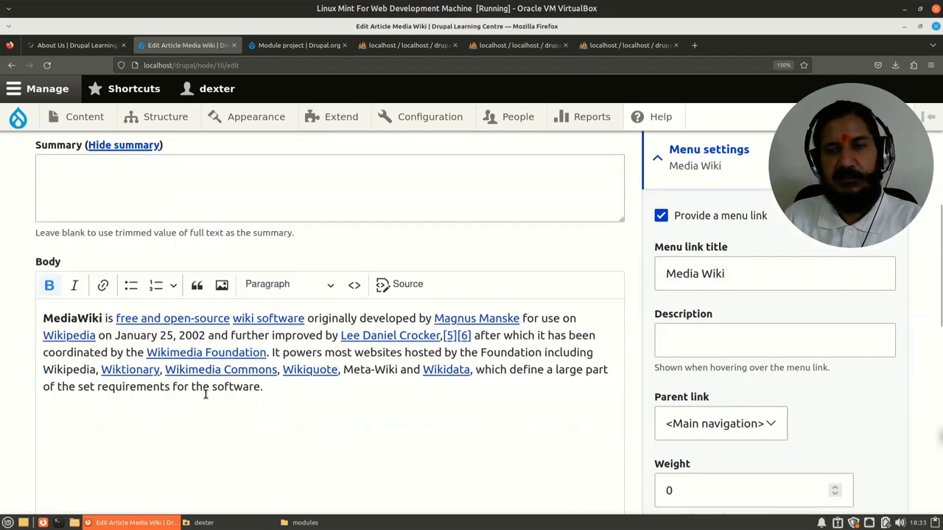
scroll(down, 3)
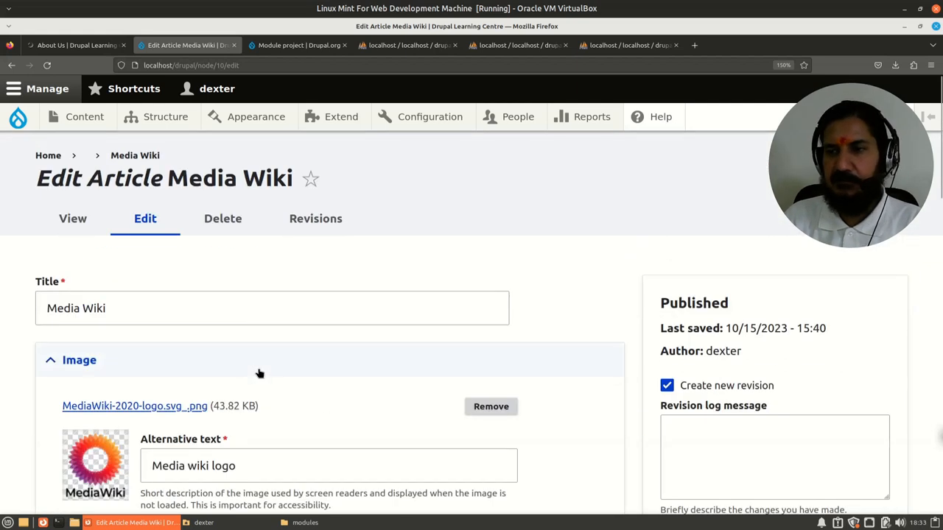
mouse_move(274, 401)
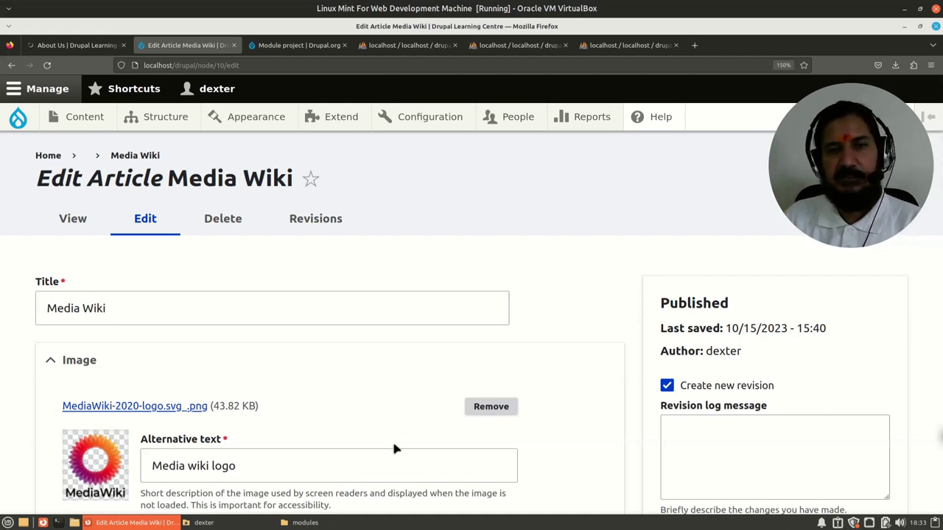
scroll(down, 3)
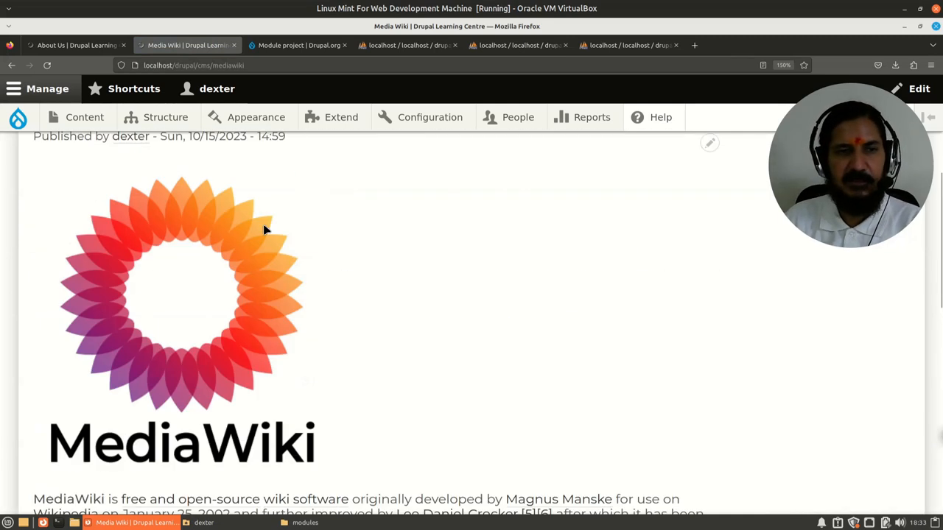
List the site's modules under Extend and expand the Node module's version and dependencies.
click(342, 117)
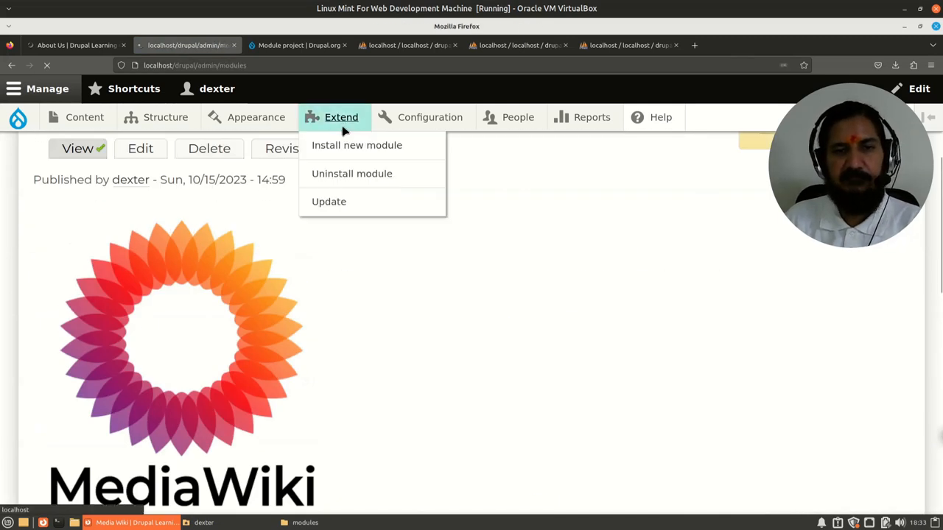
click(340, 116)
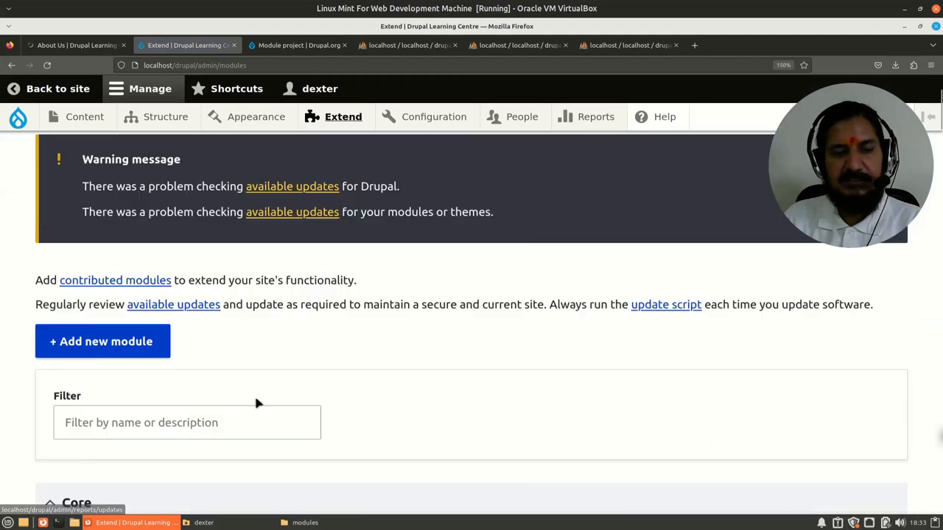
scroll(down, 3)
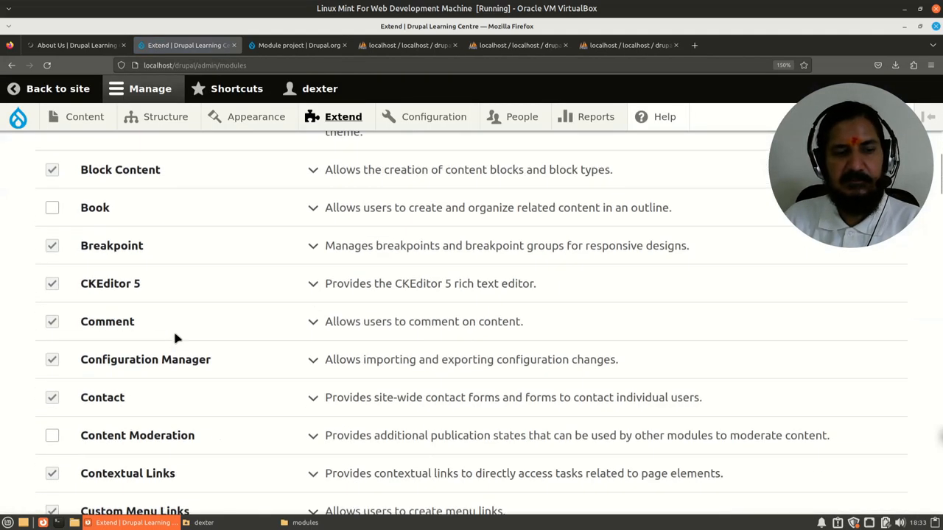
scroll(down, 3)
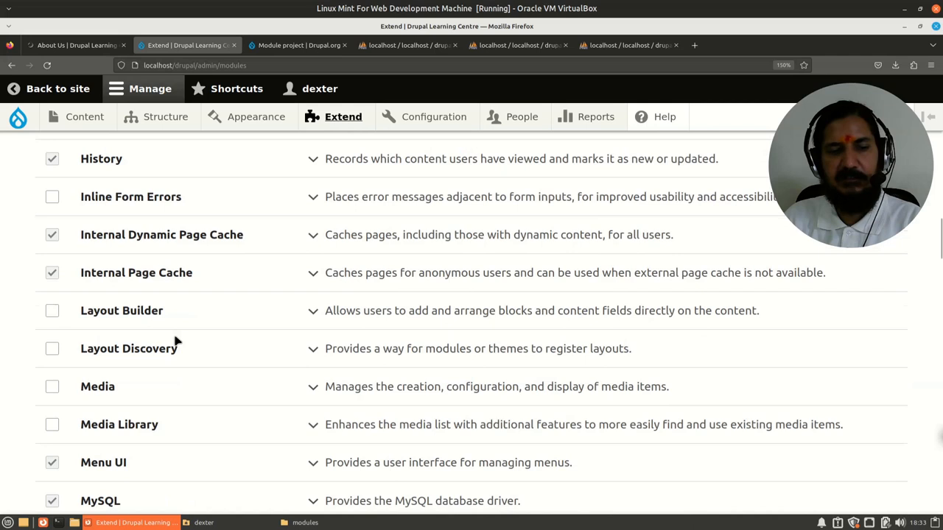
scroll(down, 3)
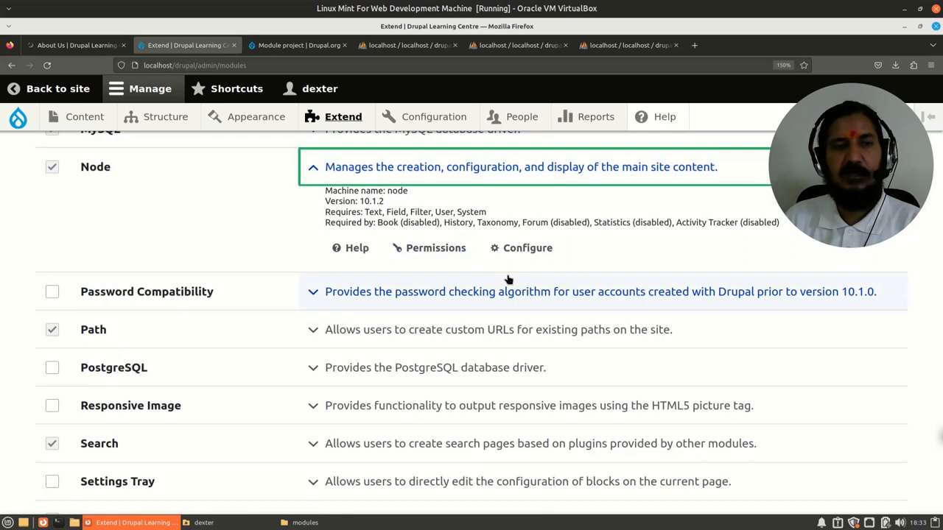
mouse_move(316, 277)
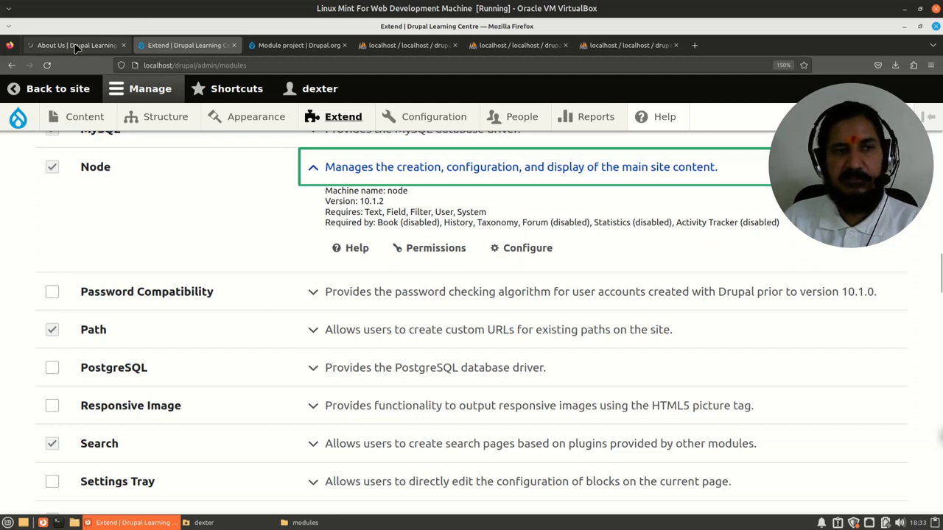
click(73, 44)
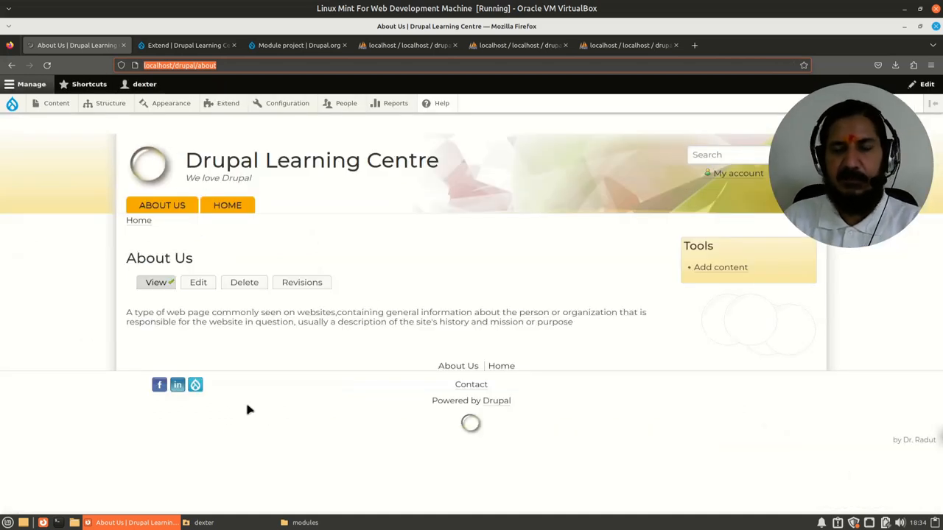
mouse_move(349, 398)
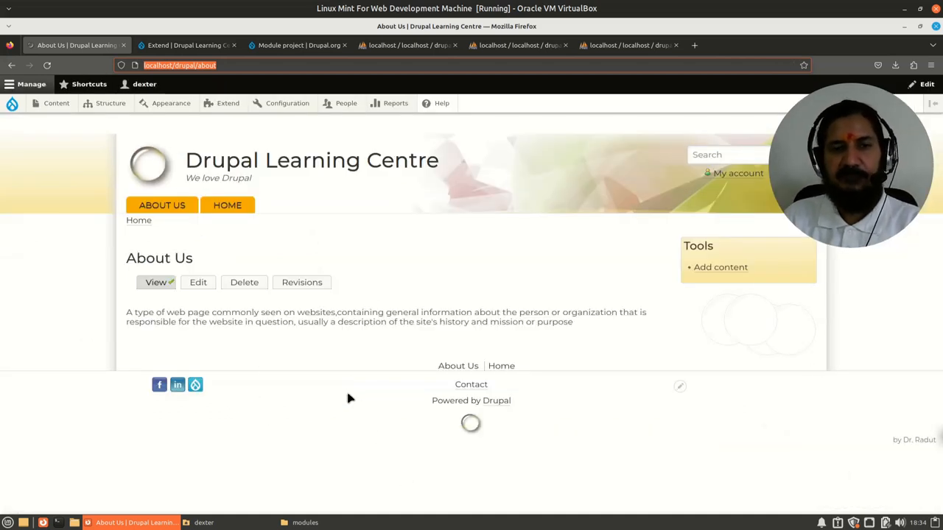
mouse_move(356, 304)
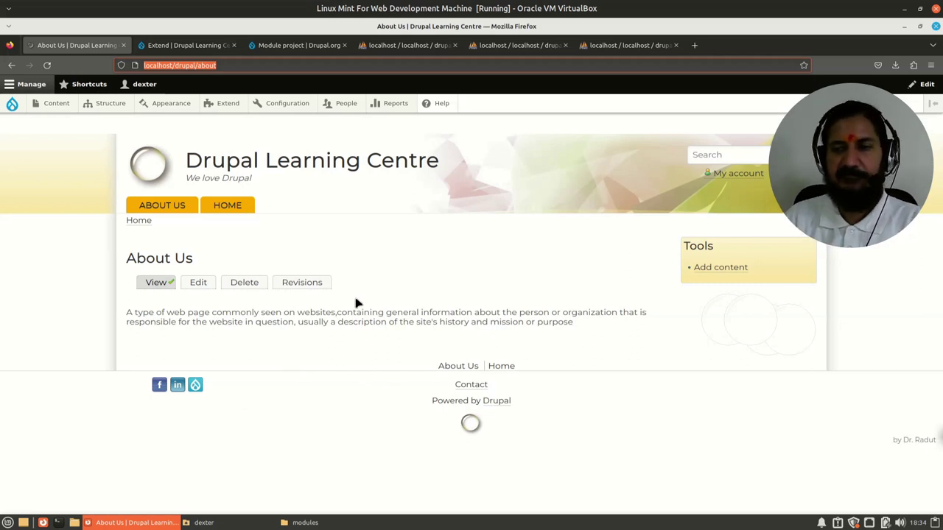
mouse_move(316, 365)
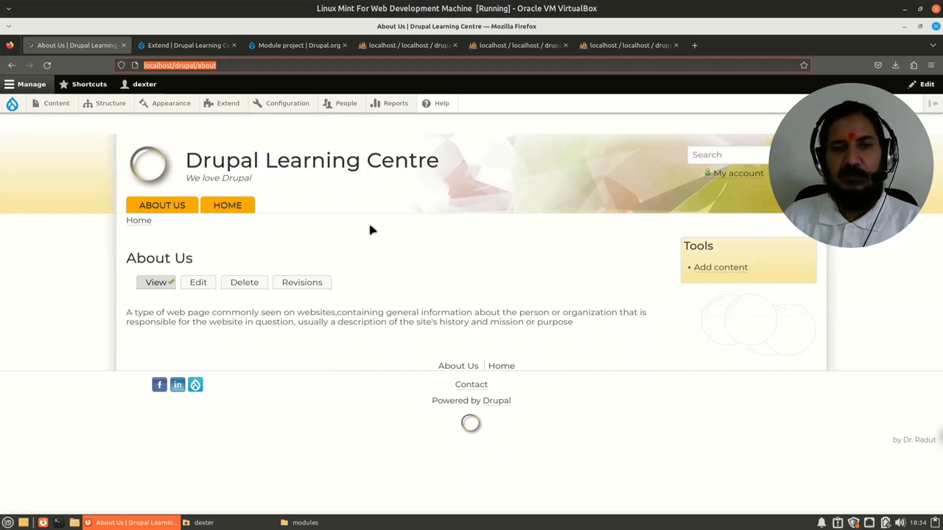
mouse_move(475, 62)
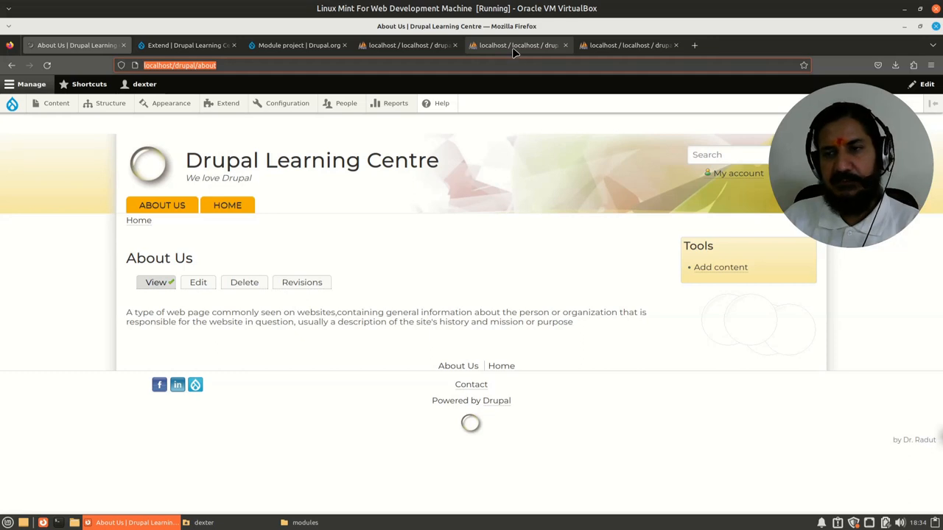
mouse_move(516, 52)
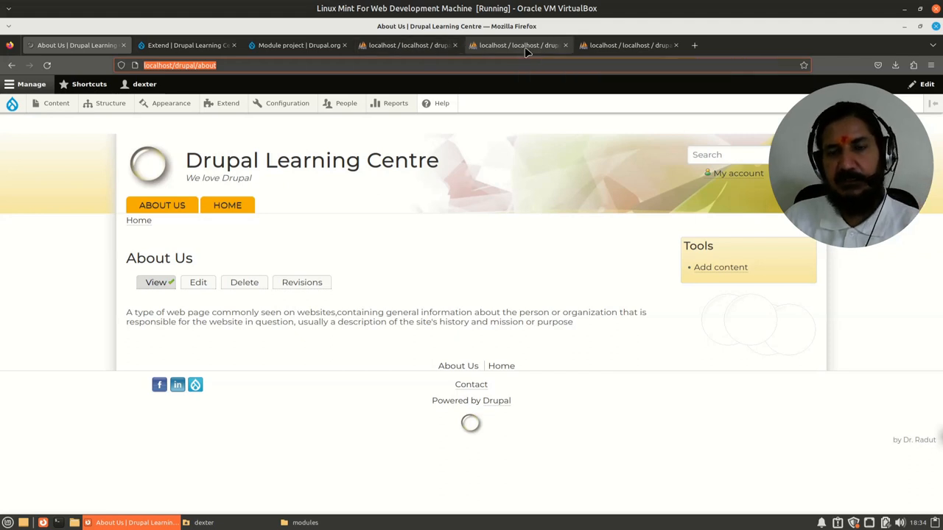
mouse_move(117, 112)
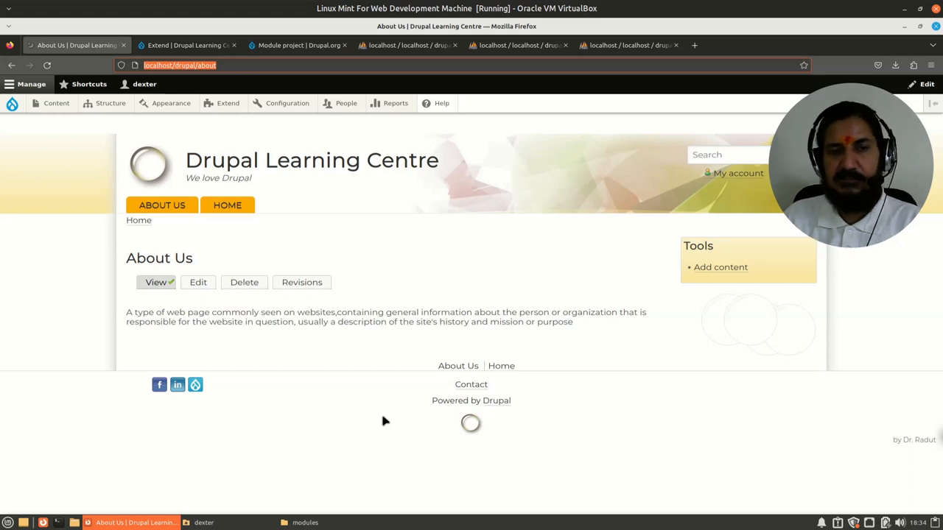
mouse_move(109, 124)
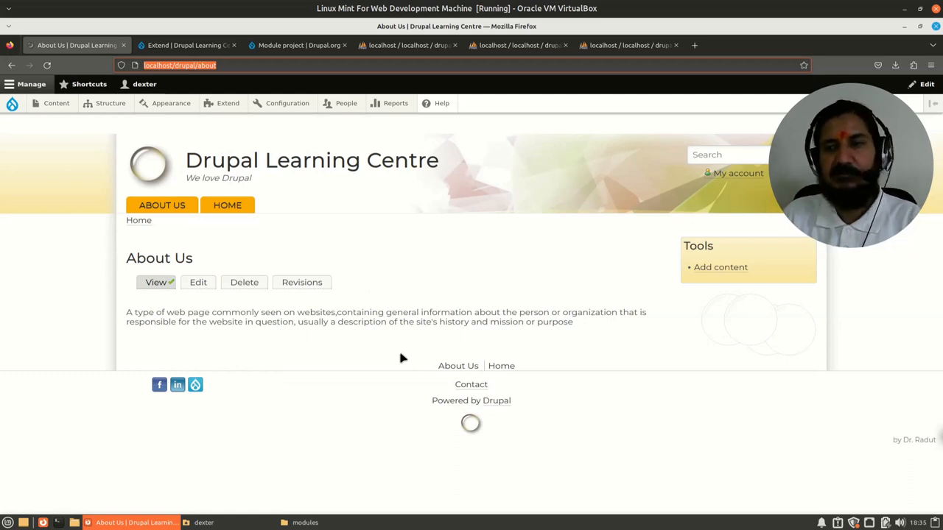
mouse_move(345, 277)
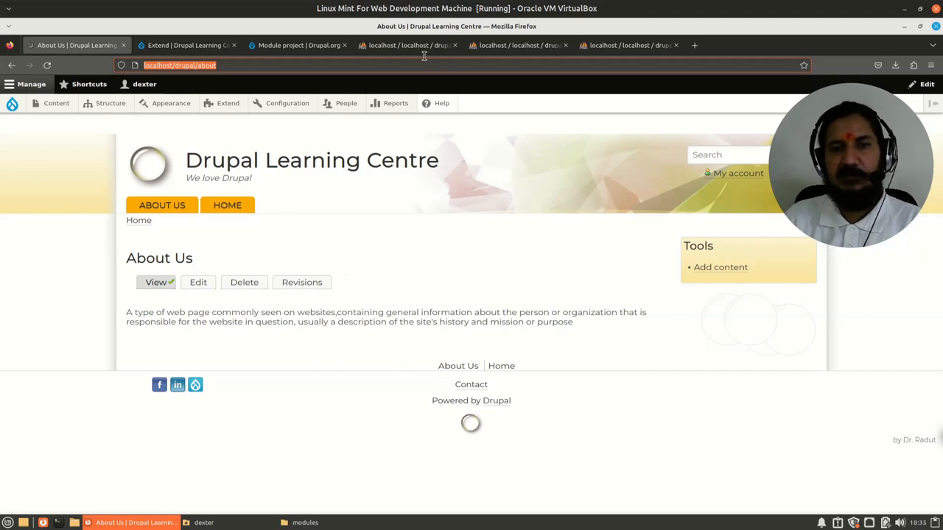
click(421, 46)
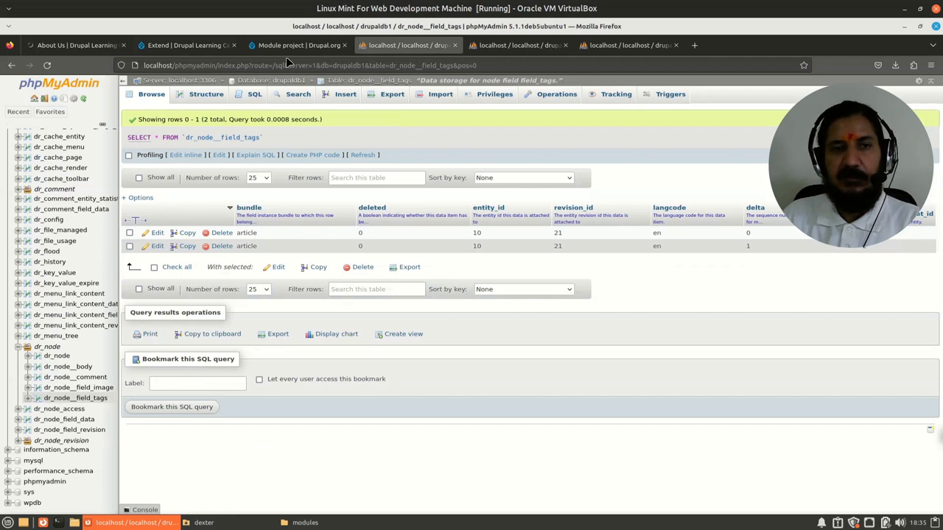
mouse_move(401, 47)
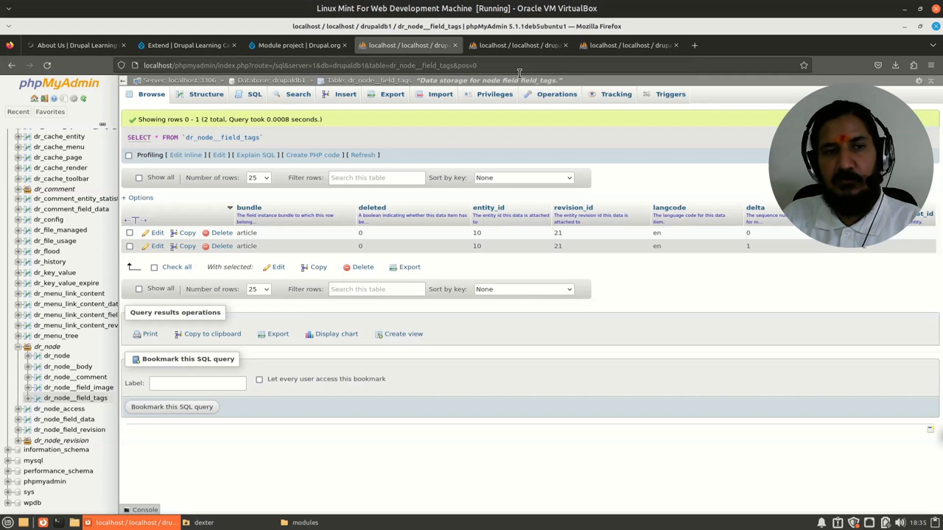
Leave the dr_node__field_tags rows and return to the Drupal About Us page.
click(71, 45)
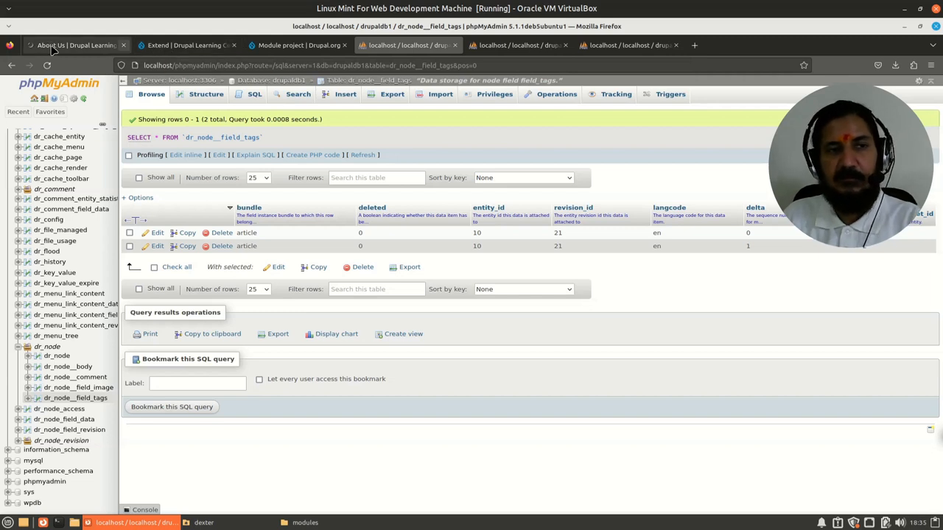
click(71, 44)
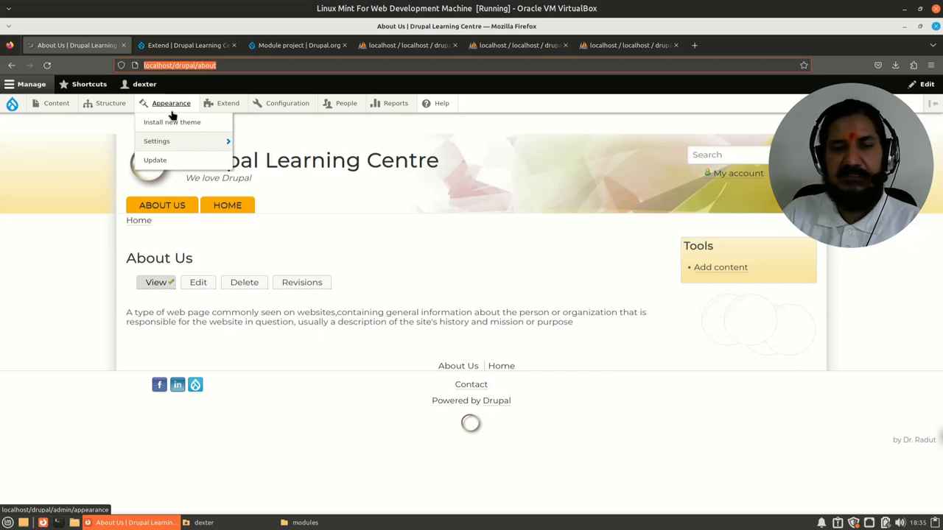
mouse_move(247, 267)
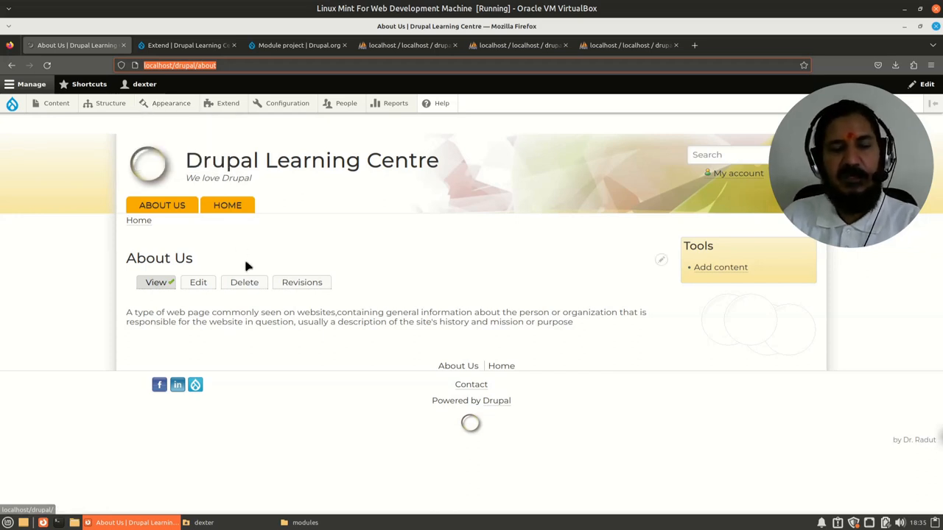
mouse_move(360, 378)
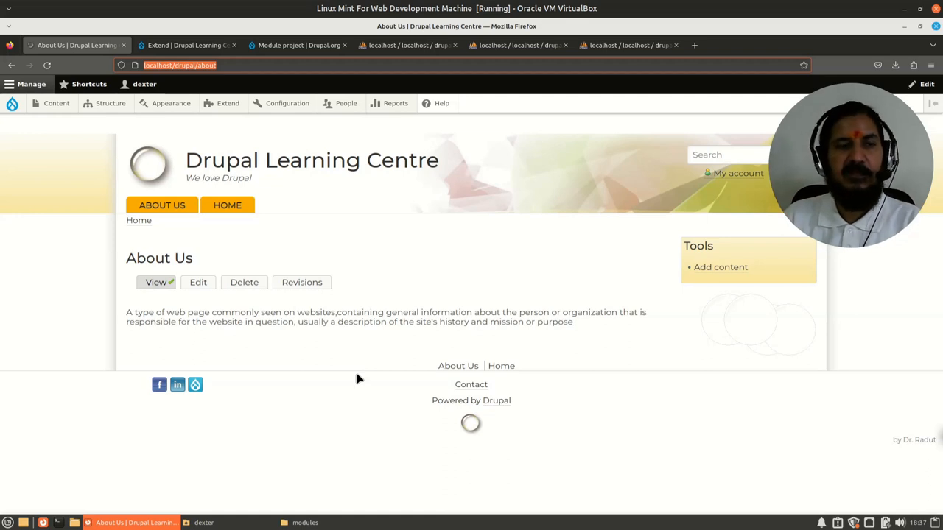
click(111, 103)
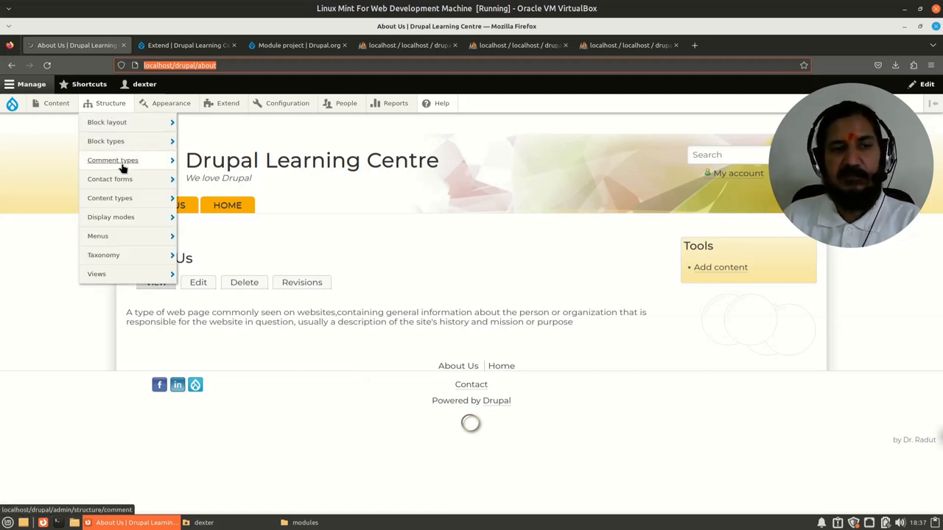
mouse_move(112, 160)
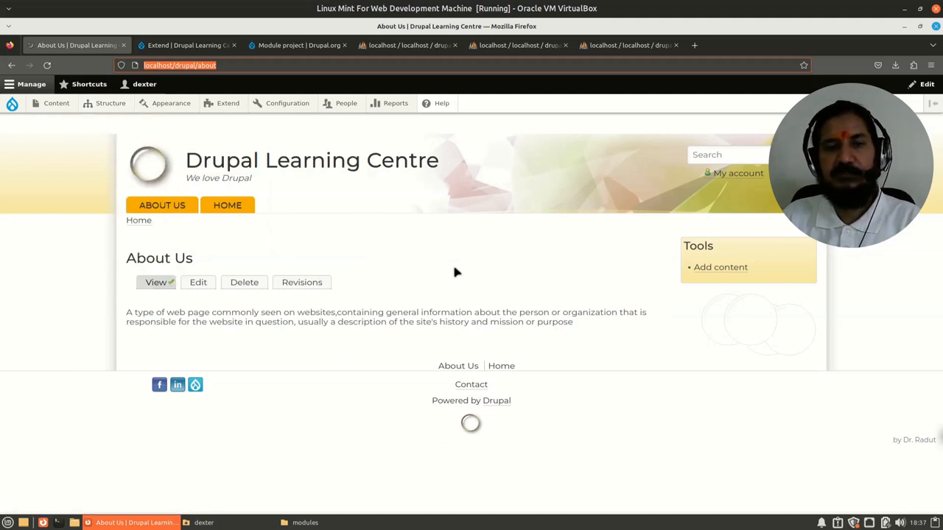
click(110, 103)
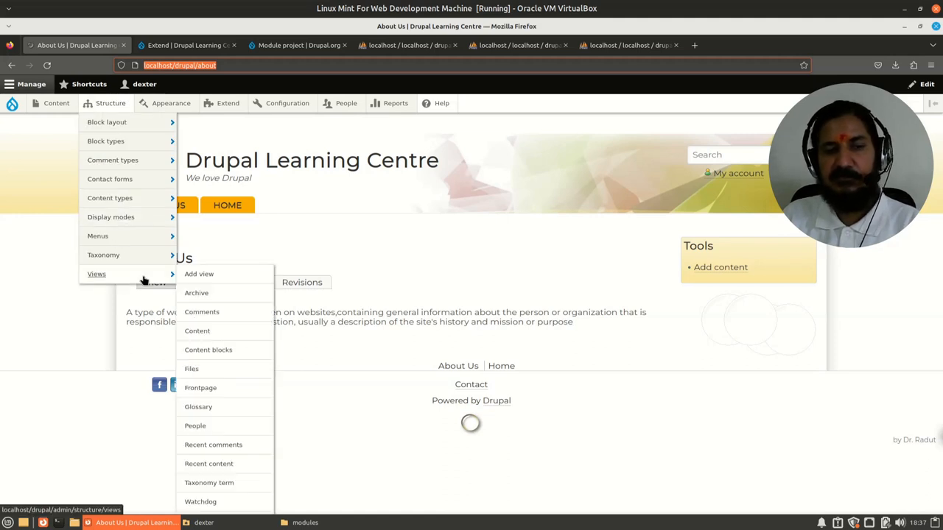
click(324, 369)
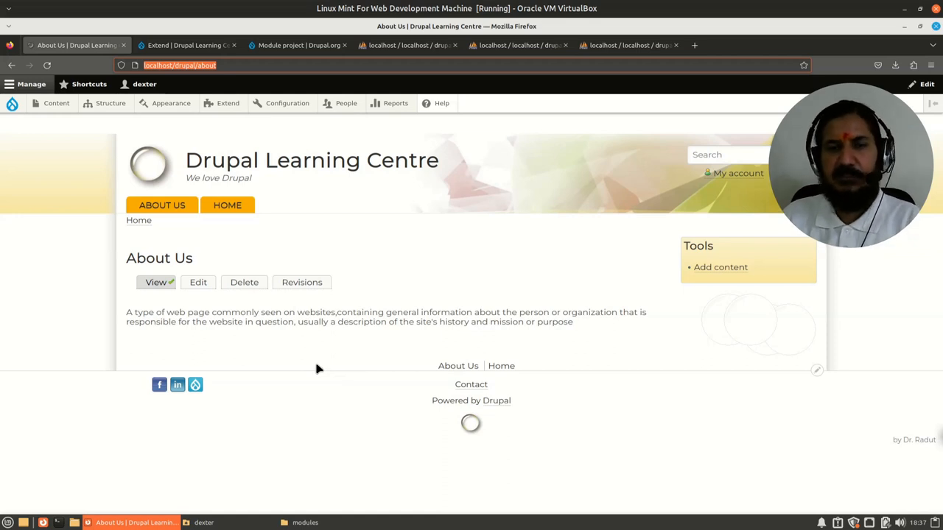
mouse_move(340, 280)
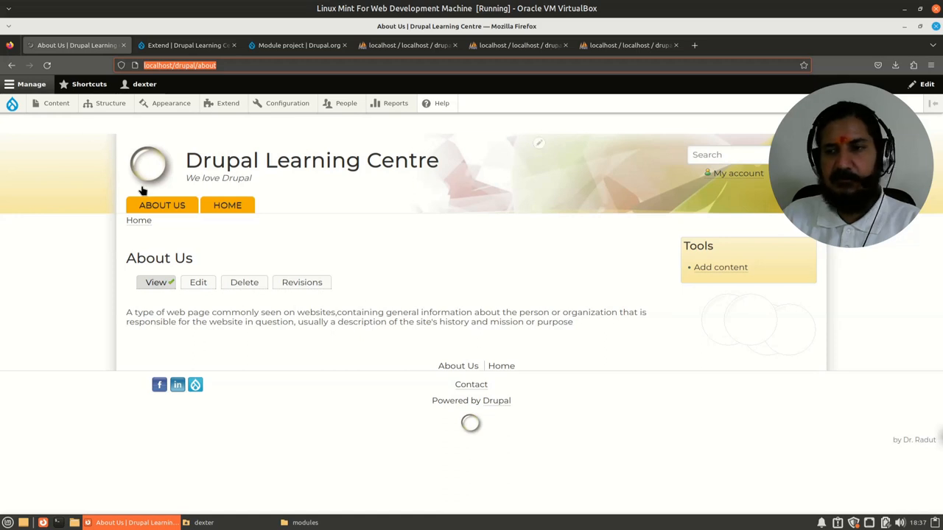
mouse_move(148, 203)
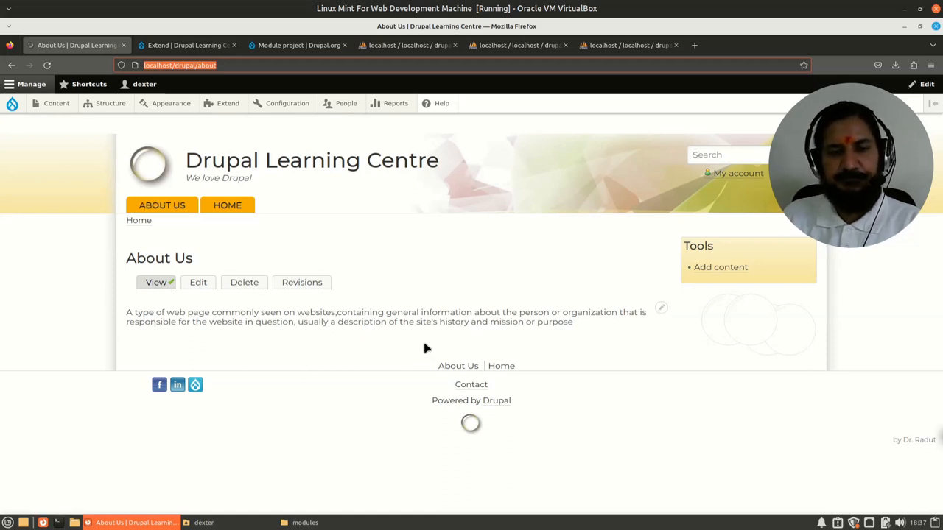
mouse_move(370, 377)
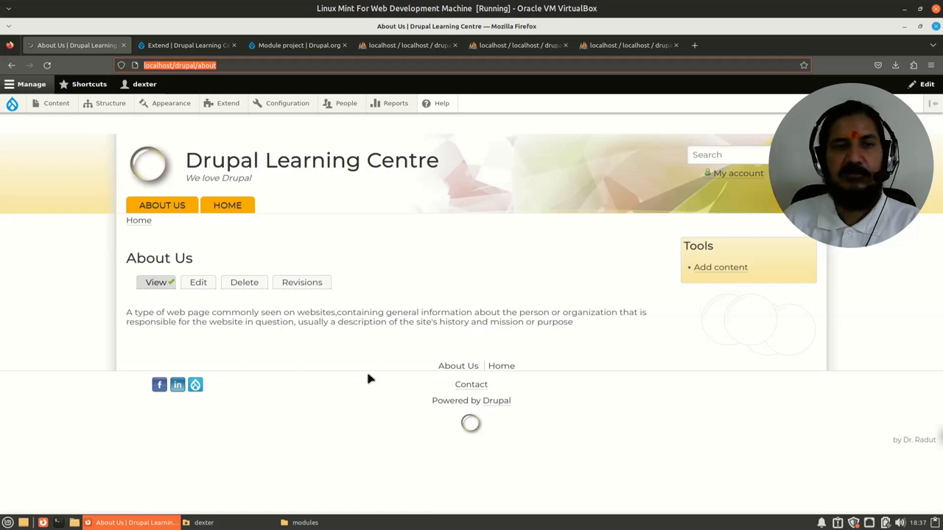
mouse_move(400, 276)
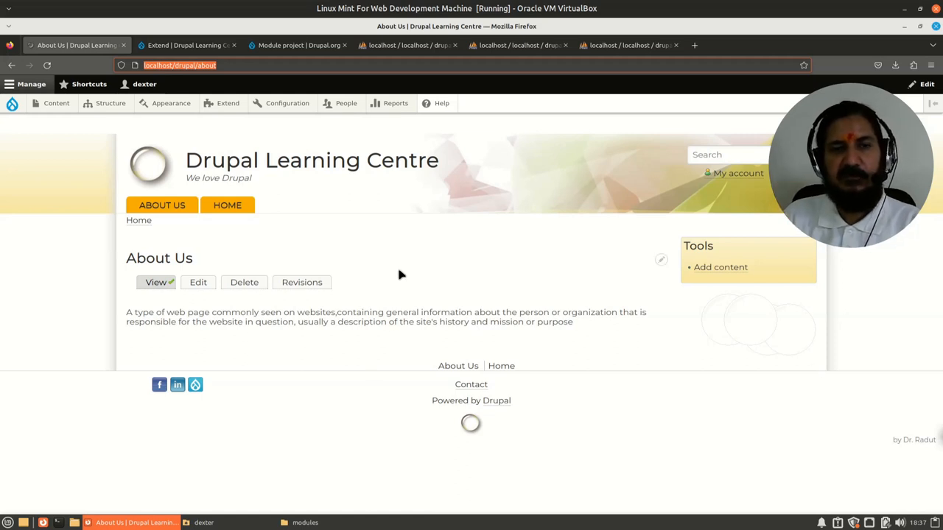
mouse_move(209, 257)
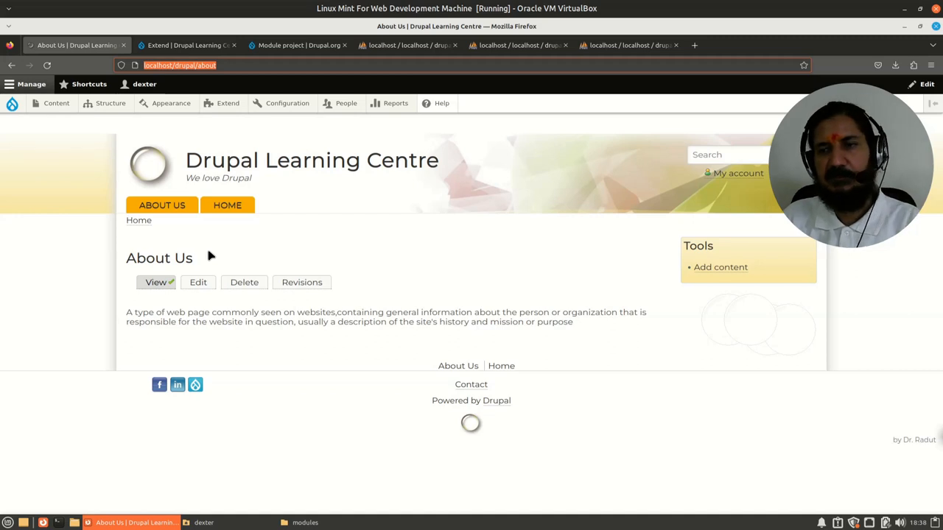
mouse_move(434, 200)
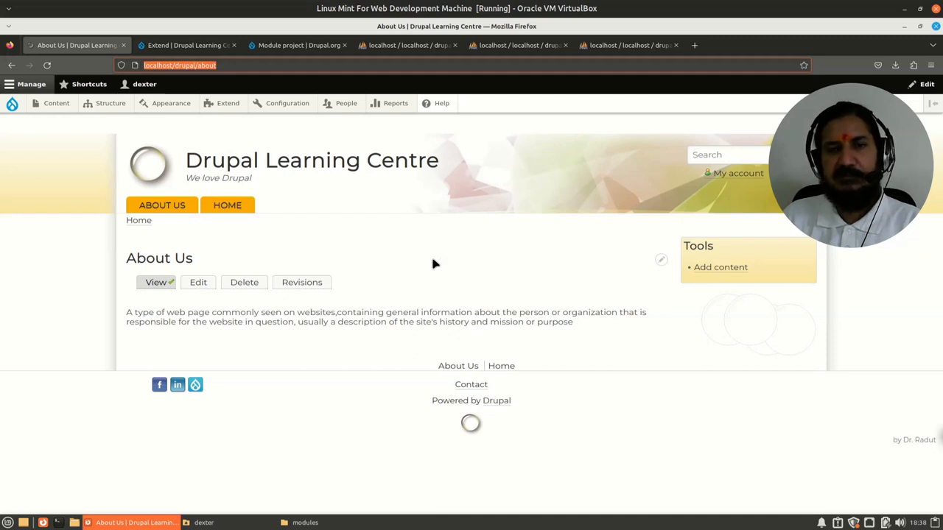
mouse_move(433, 268)
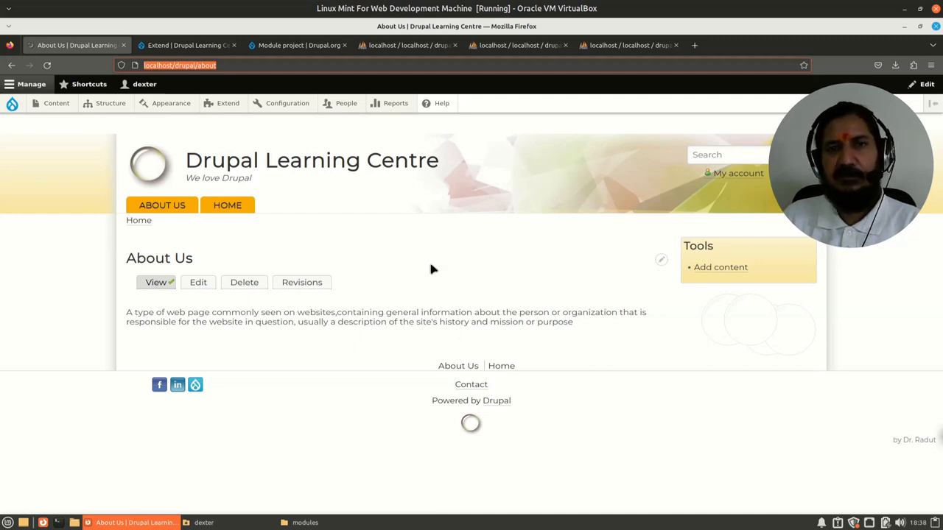